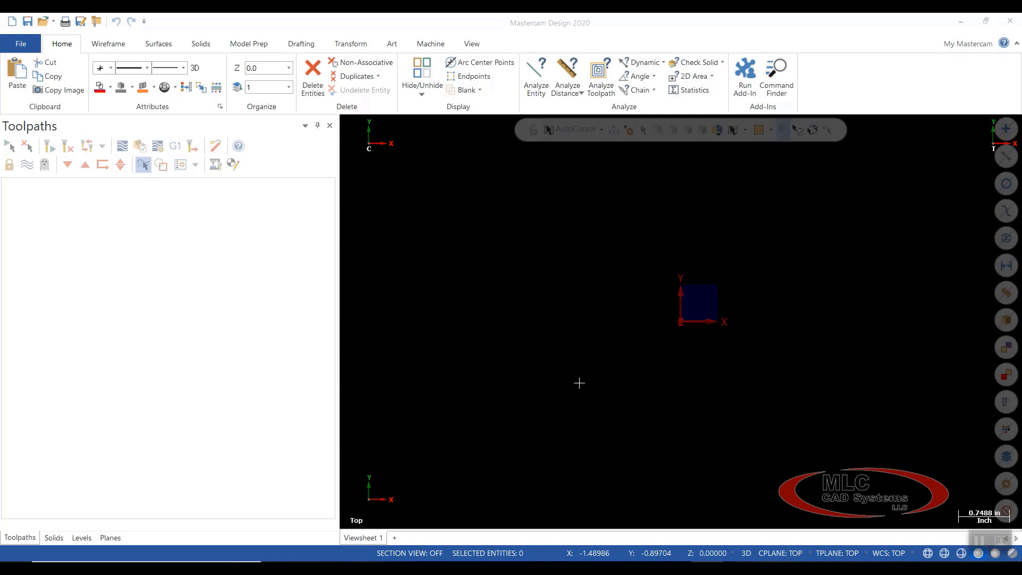
mouse_move(88, 71)
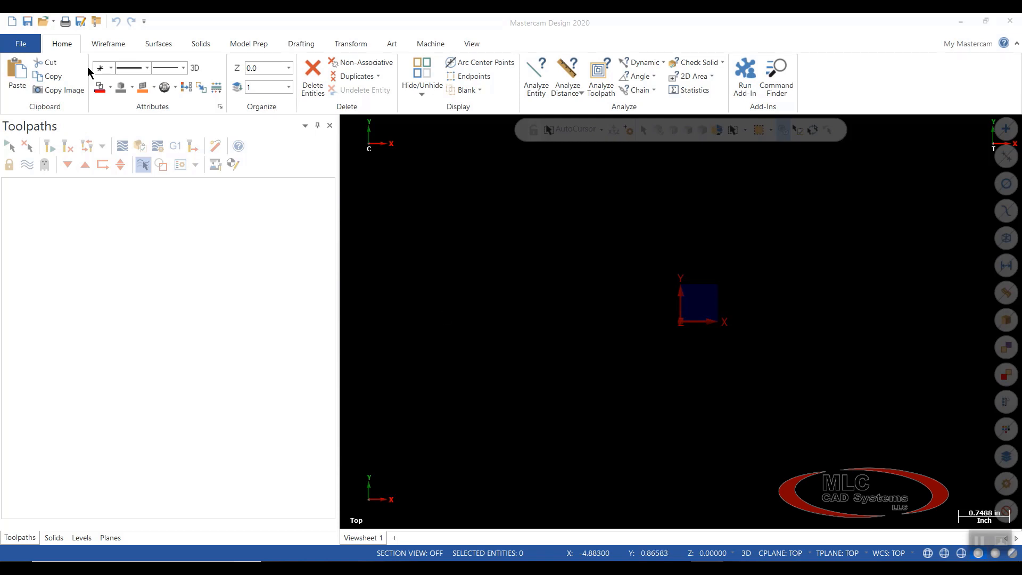
Step: Show the File backstage's Convert page with its migration and import/export tools
left_click(20, 43)
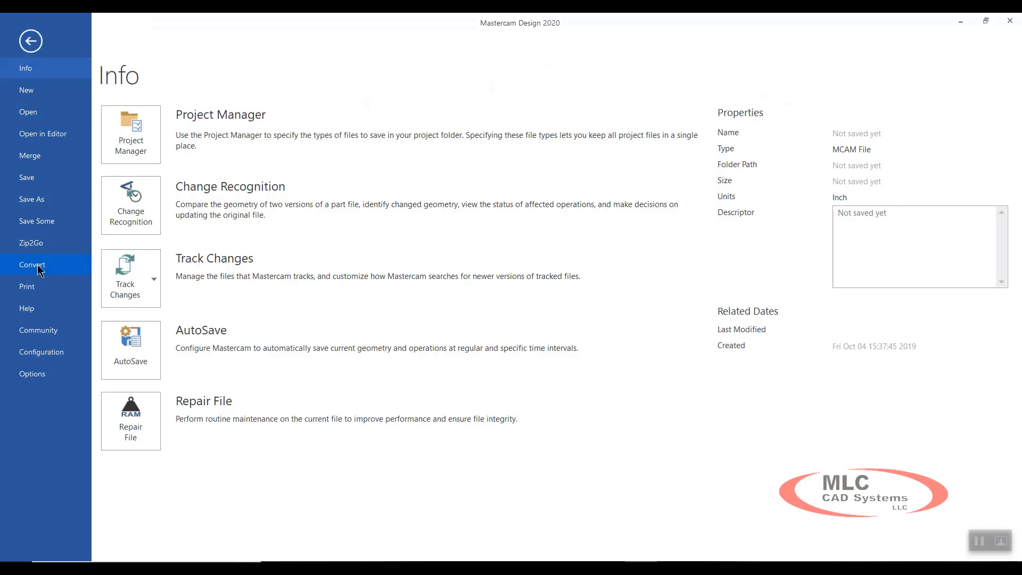
left_click(32, 264)
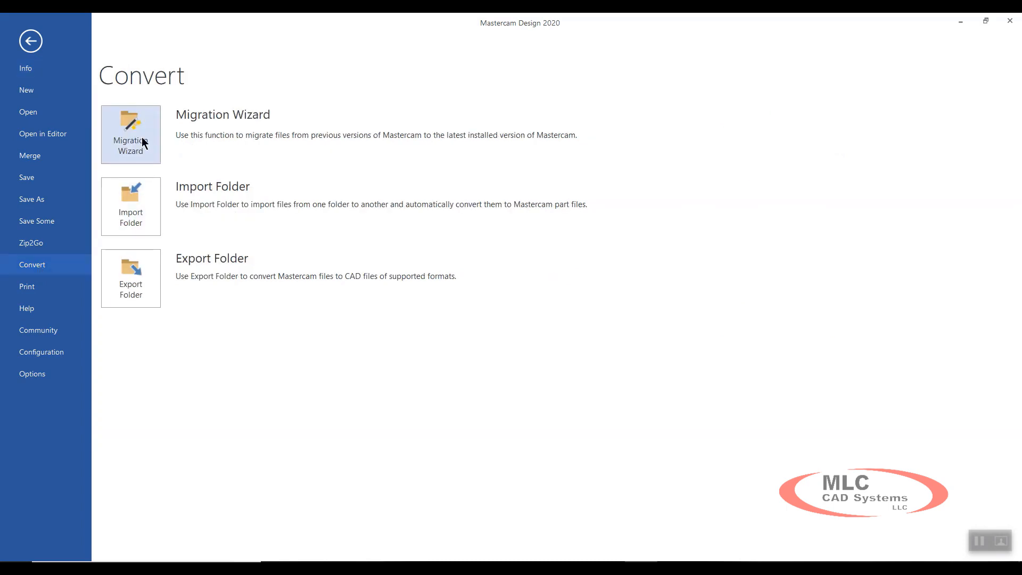
Step: Launch the Migration Wizard and take the Advanced path to File Locations
left_click(131, 134)
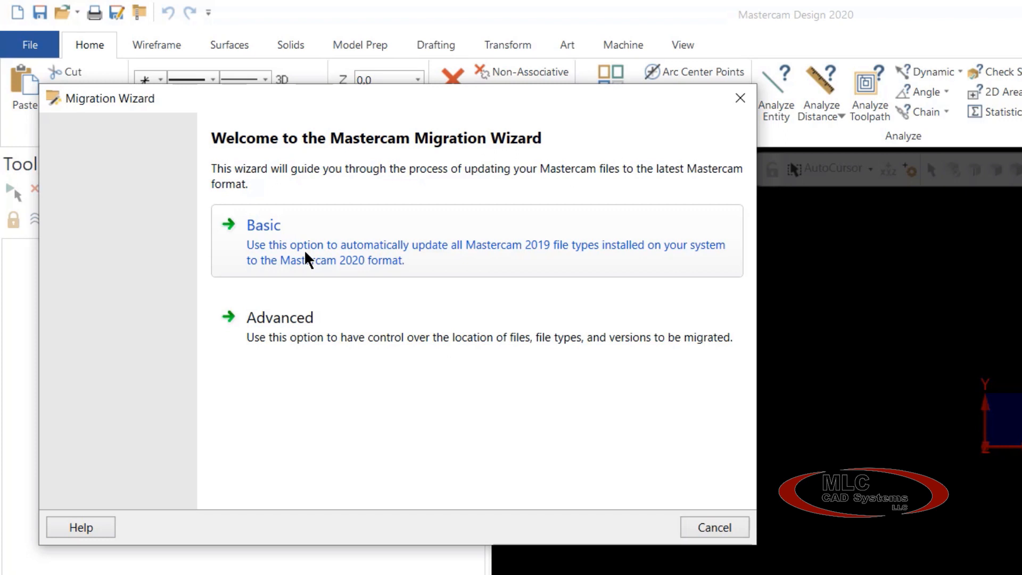
mouse_move(297, 330)
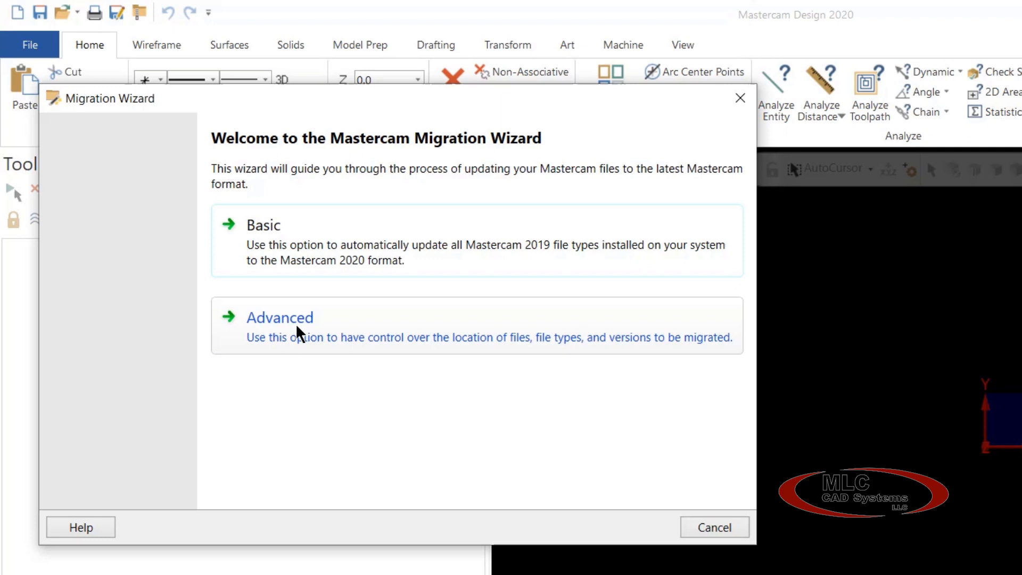
left_click(279, 317)
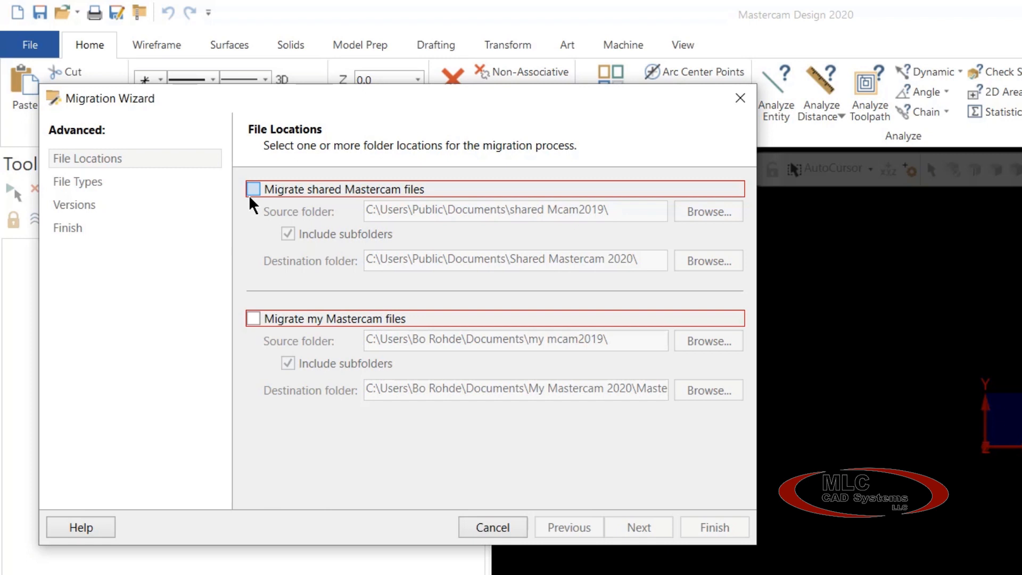
Step: Enable migrating shared files from the 2019 folder into Shared Mastercam 2020, then continue
left_click(253, 189)
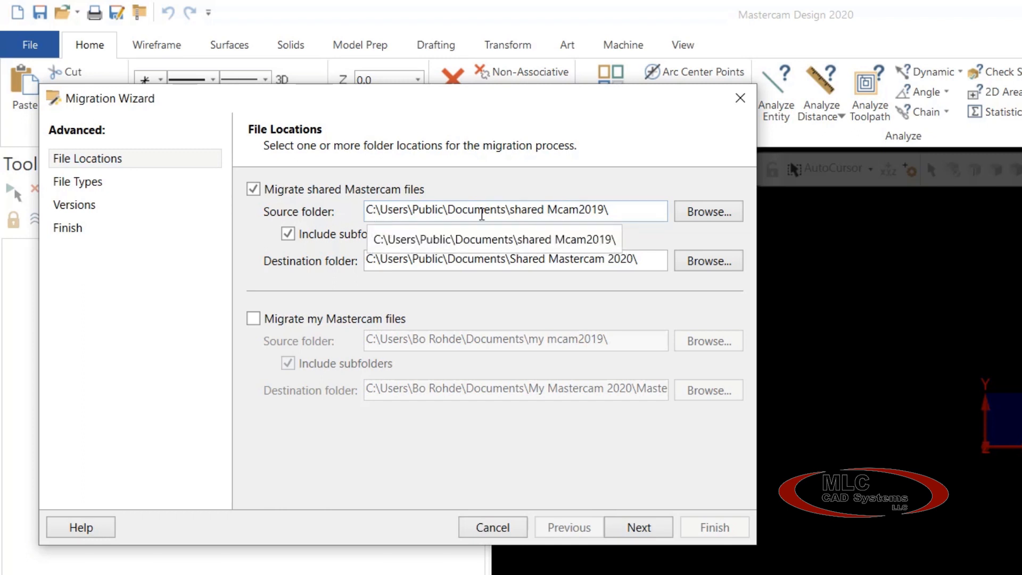
mouse_move(522, 214)
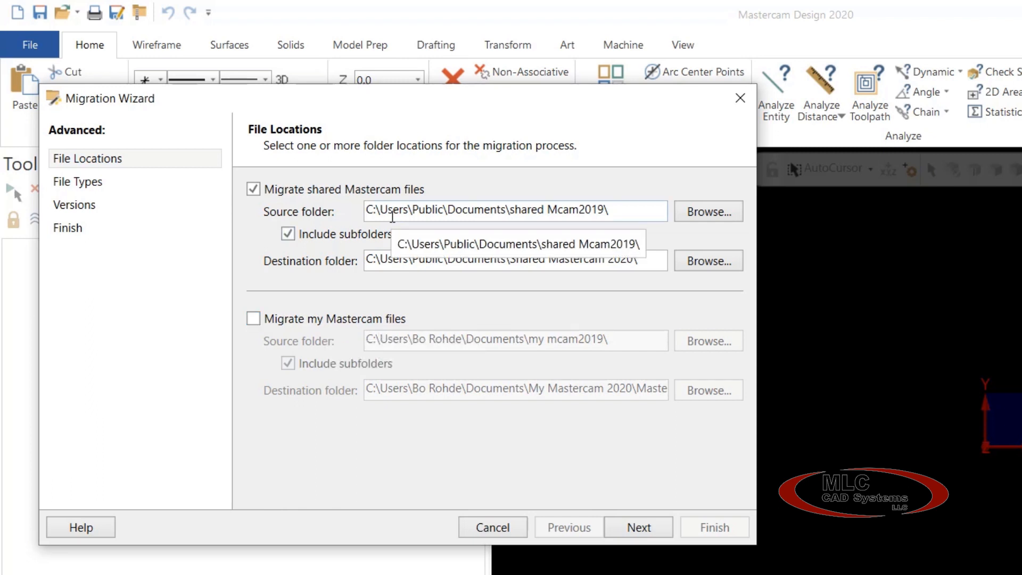
left_click(638, 527)
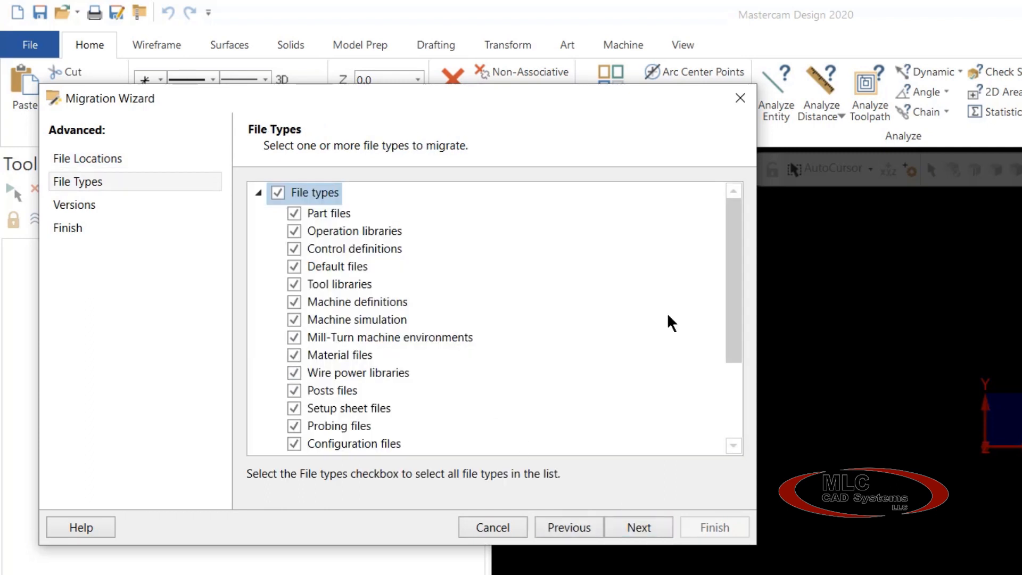
Step: Limit file types to control definitions, machine definitions, posts and setup sheet files
scroll("down", 3)
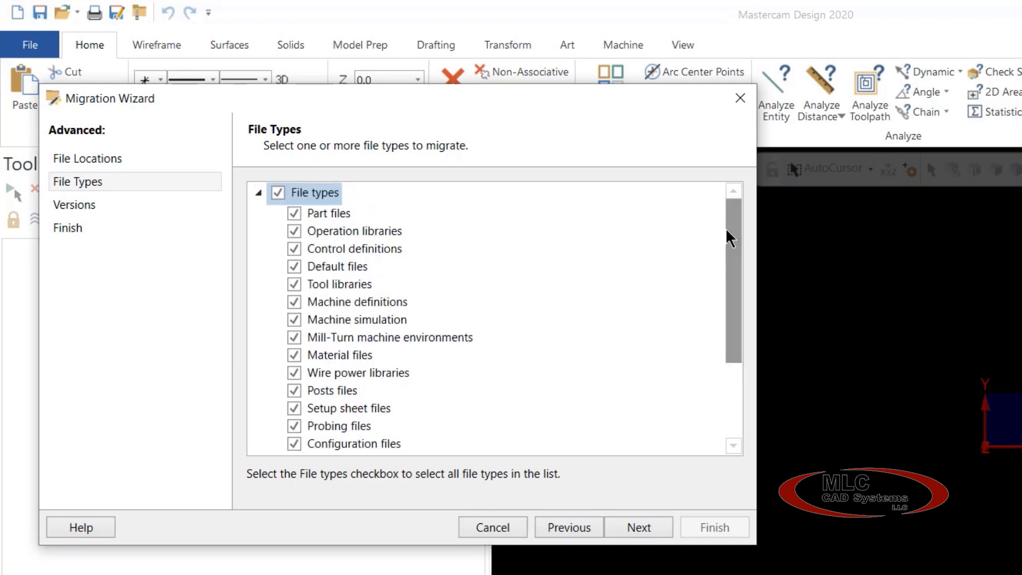
mouse_move(362, 266)
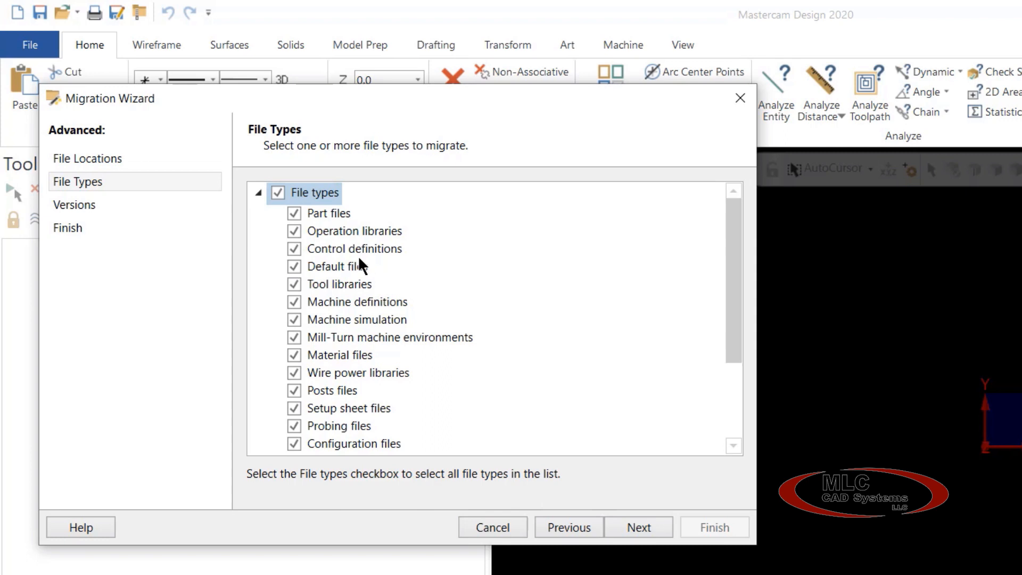
mouse_move(278, 193)
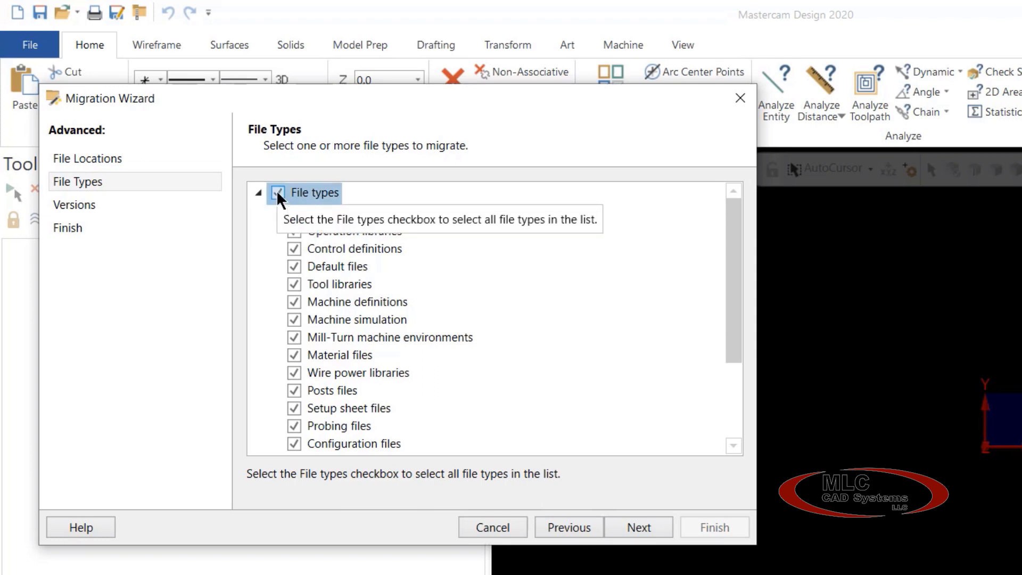
left_click(278, 193)
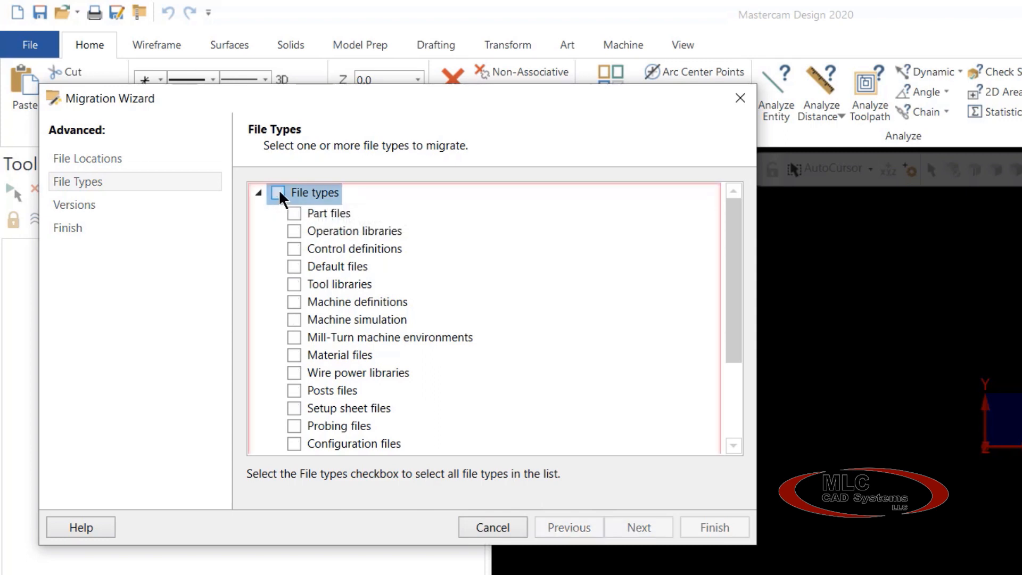
mouse_move(279, 200)
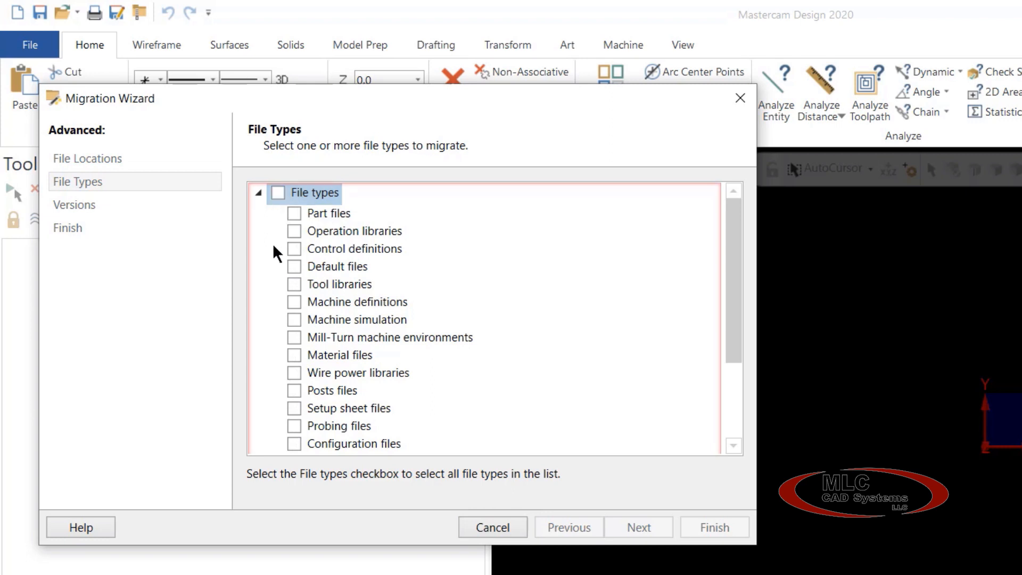
left_click(294, 250)
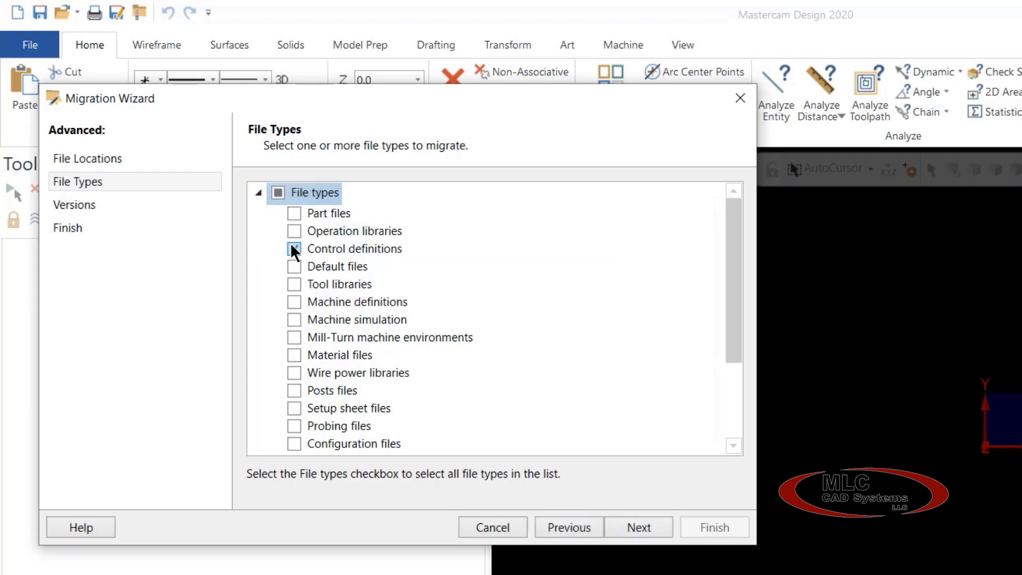
left_click(293, 302)
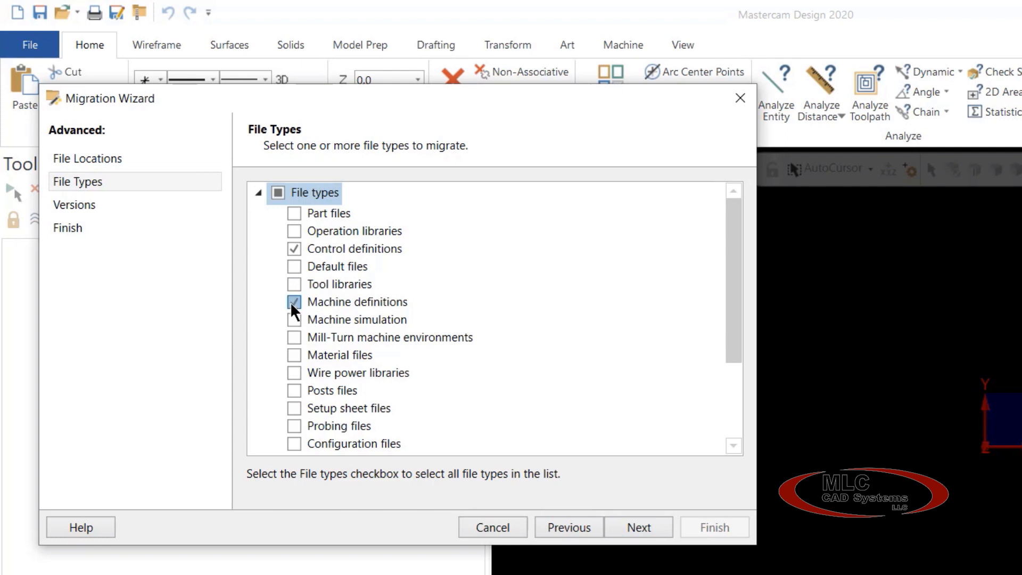
left_click(294, 391)
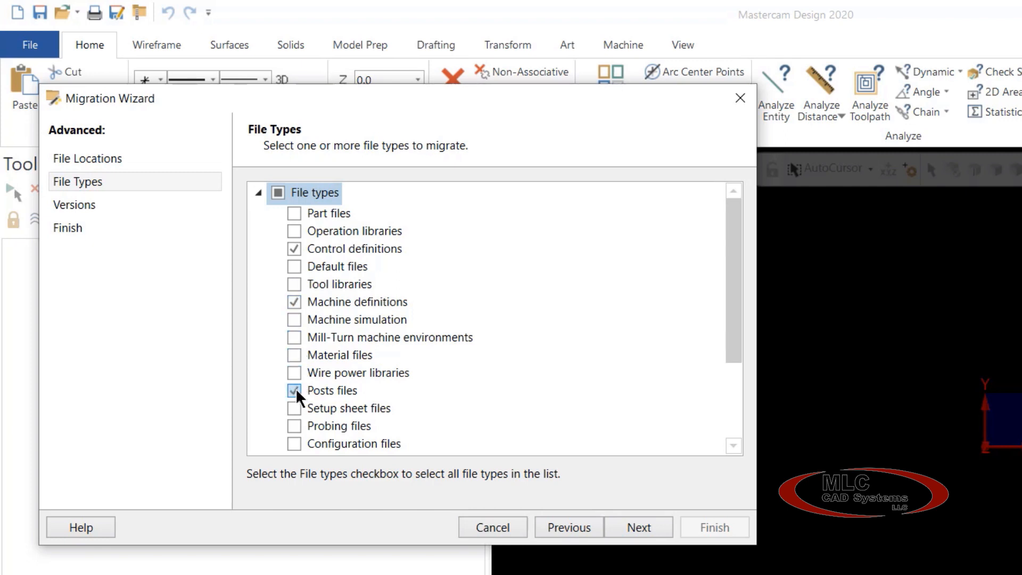
left_click(294, 409)
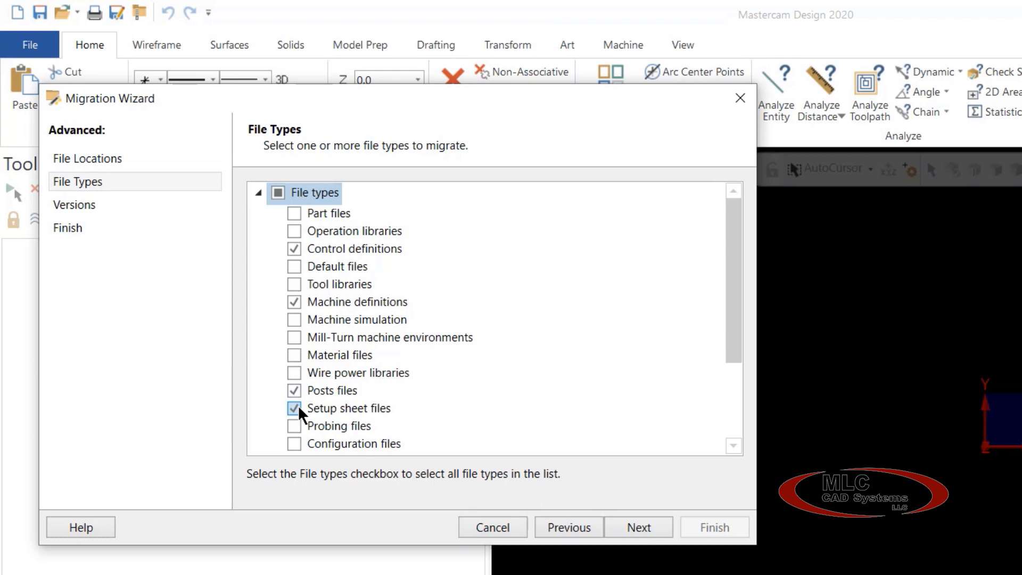
left_click(292, 408)
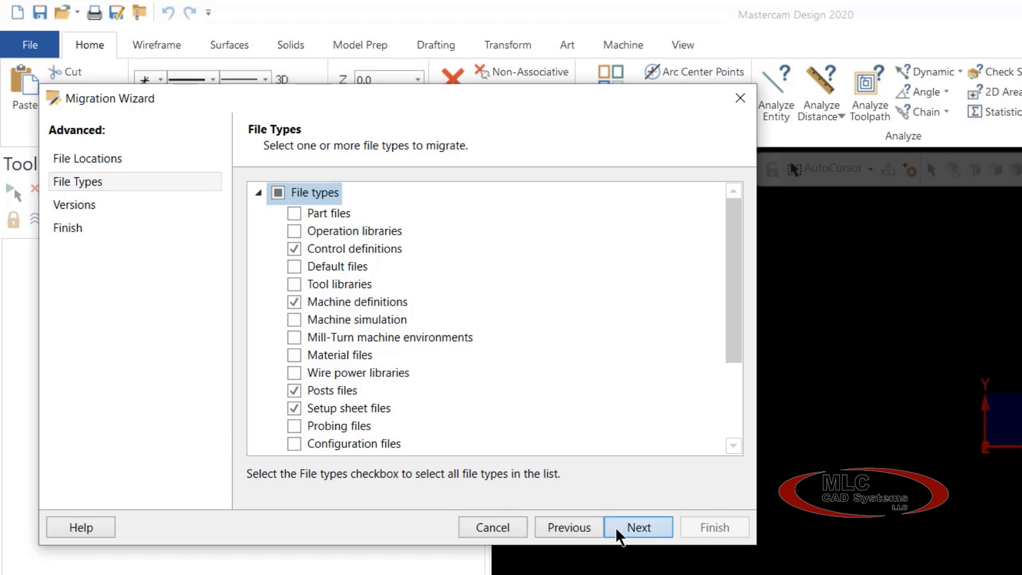
left_click(638, 526)
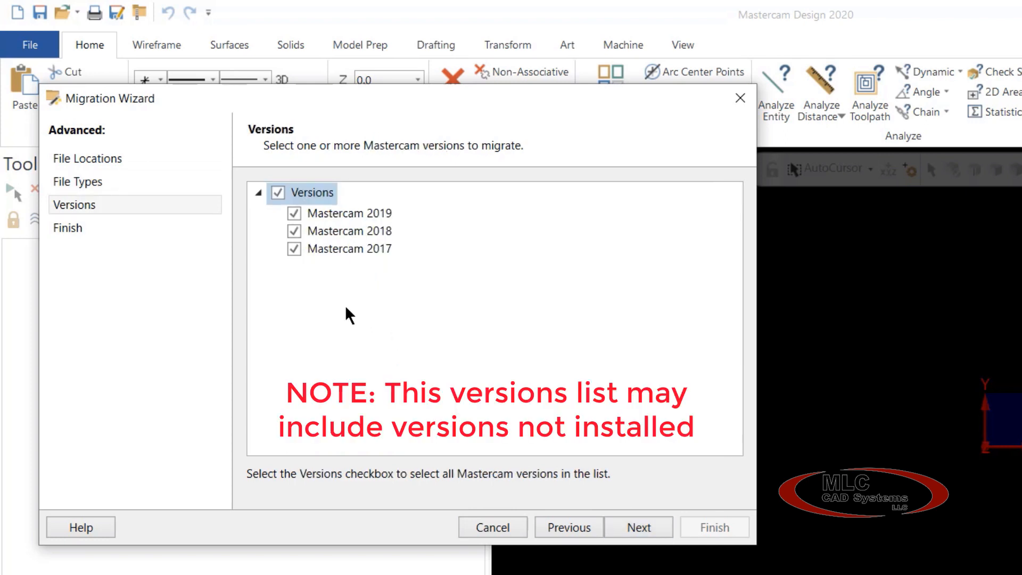
Step: Select Mastercam 2019 as the only source version and advance to the summary
left_click(294, 249)
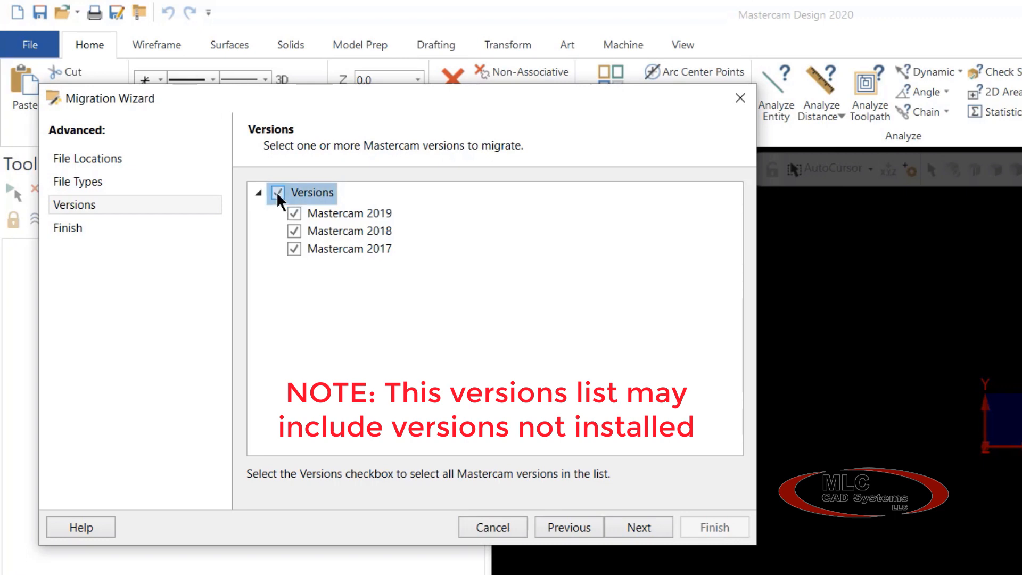
left_click(282, 193)
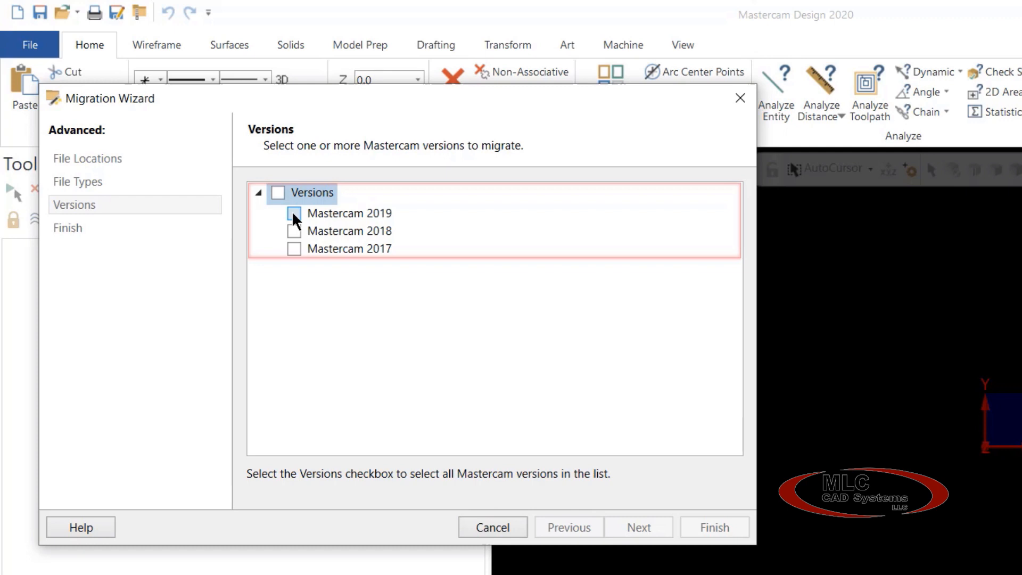
left_click(294, 213)
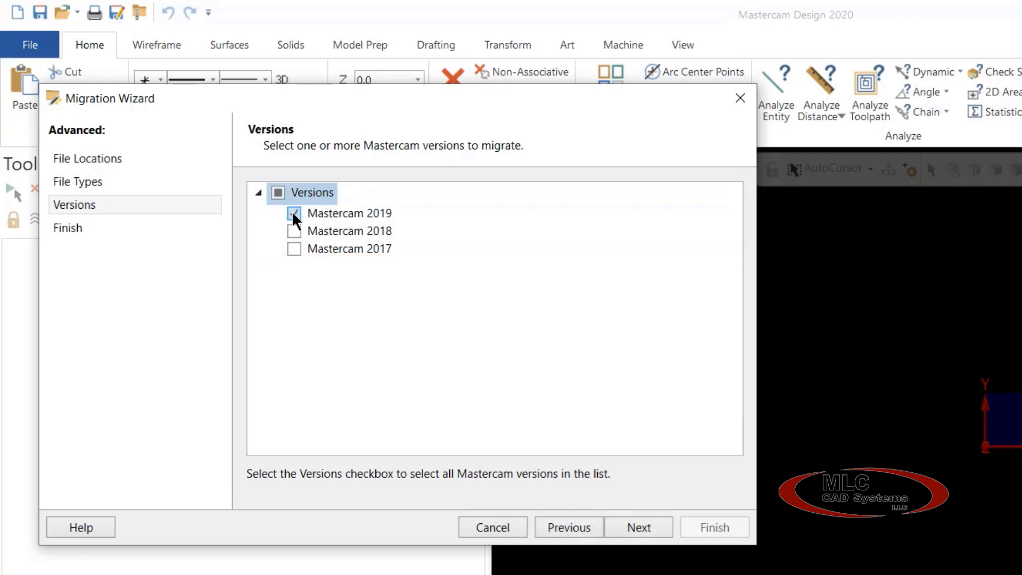
left_click(638, 526)
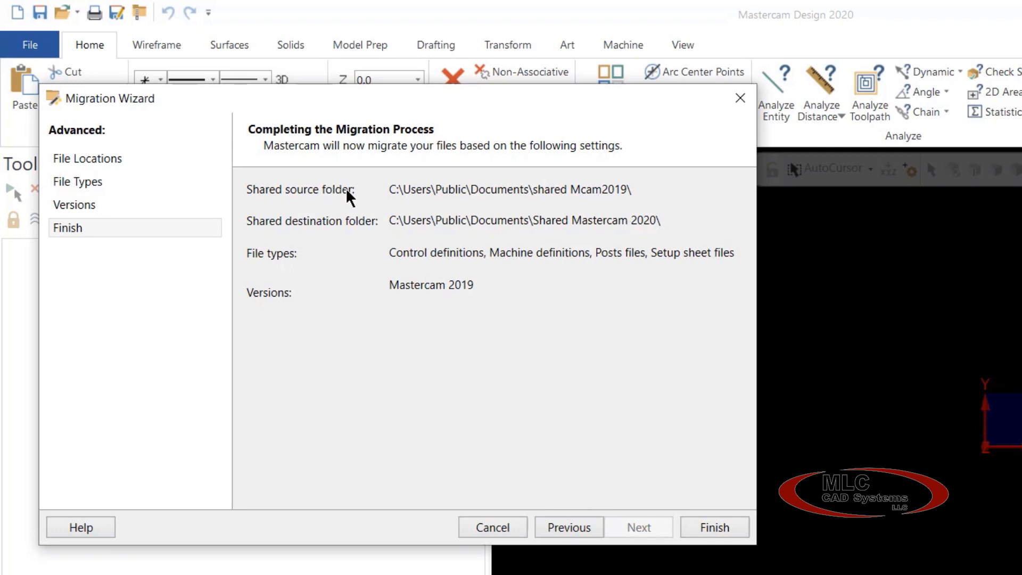
mouse_move(624, 195)
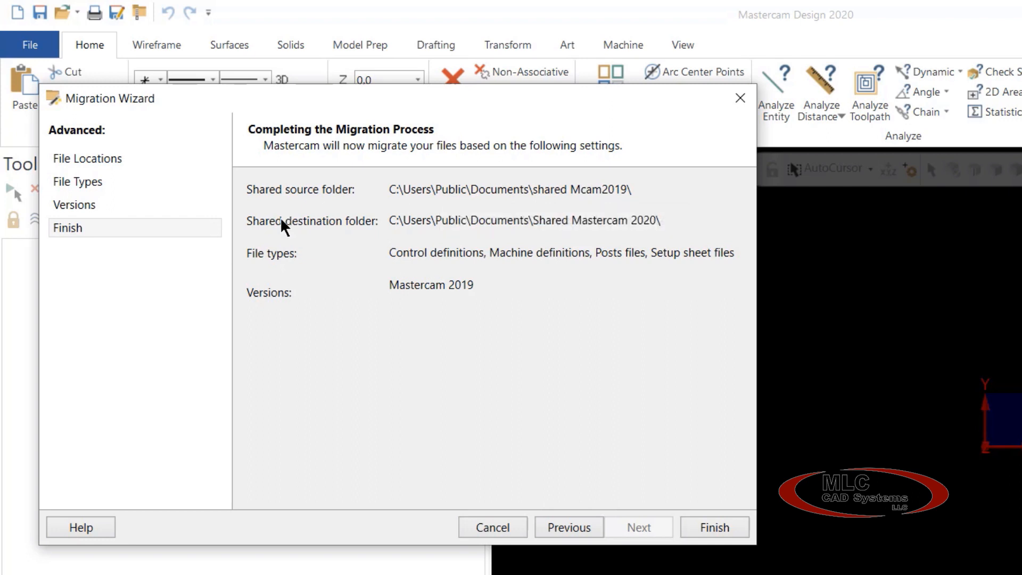
mouse_move(550, 223)
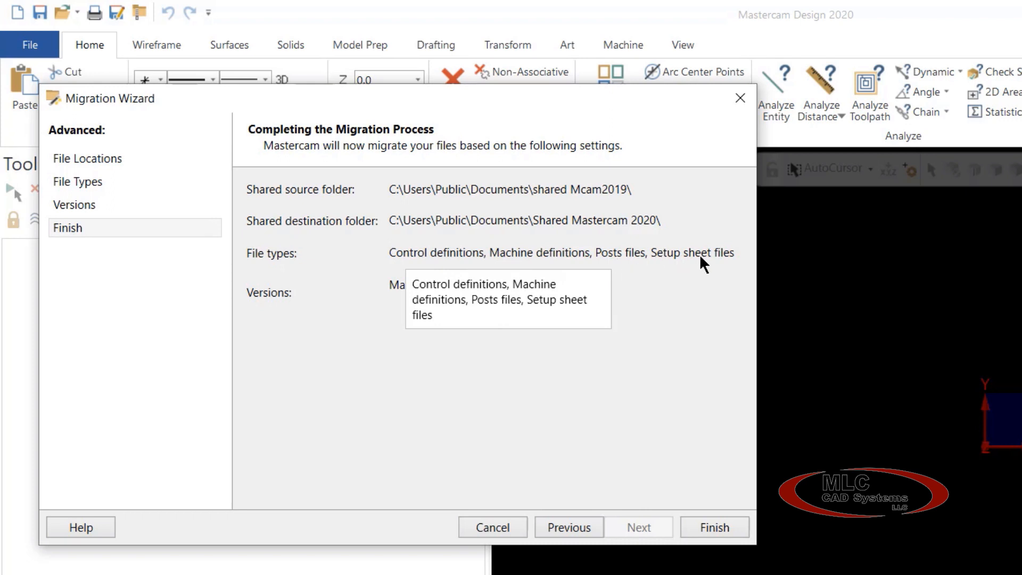
mouse_move(257, 302)
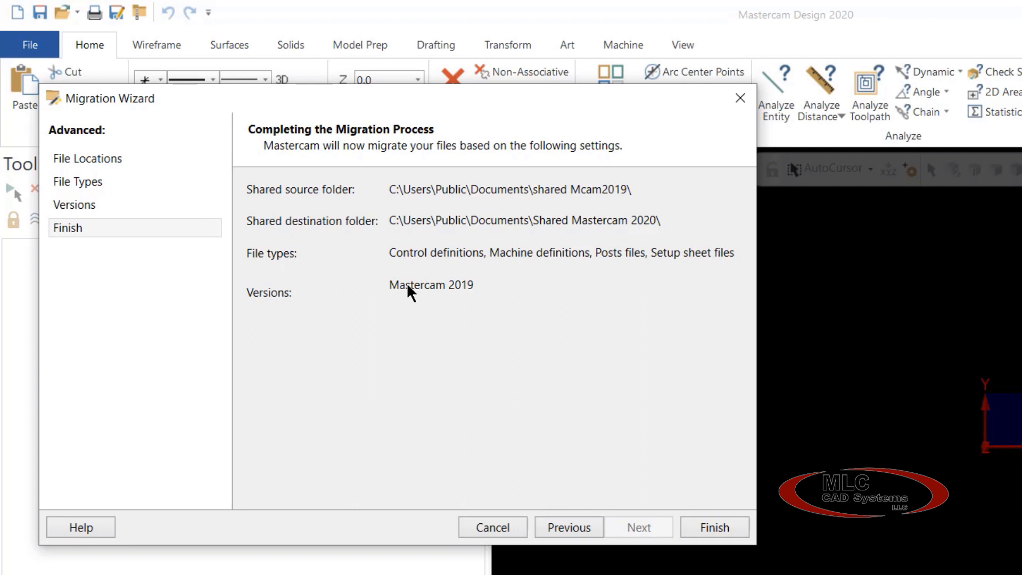
mouse_move(444, 253)
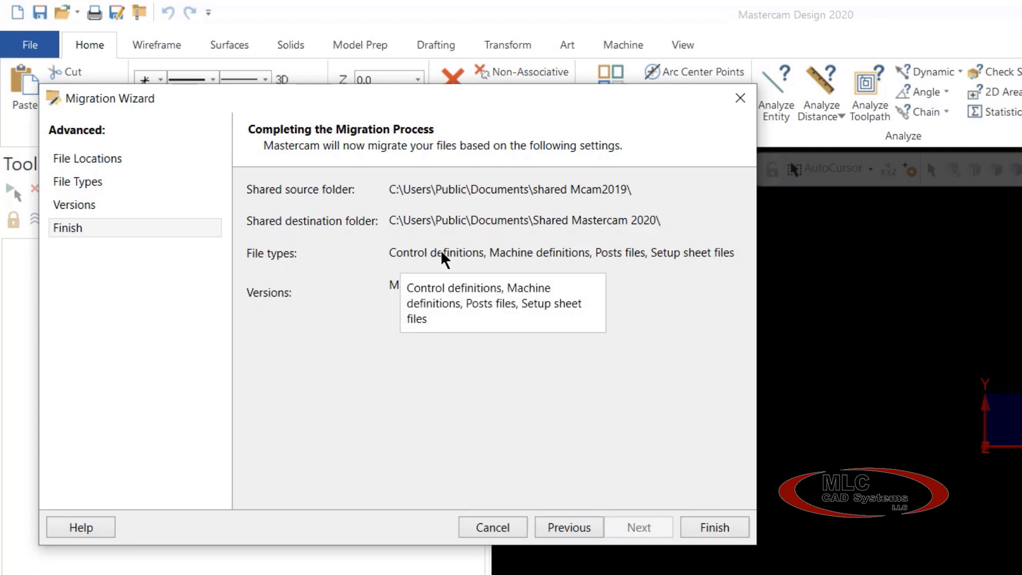
mouse_move(497, 261)
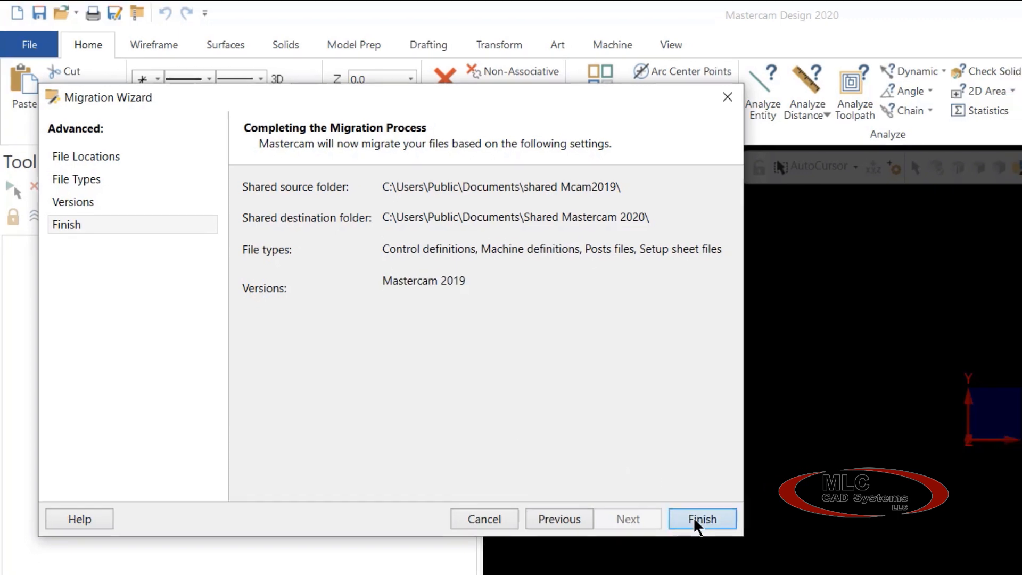
Step: Finish the wizard to begin migrating the Mastercam 2019 shared files
left_click(701, 519)
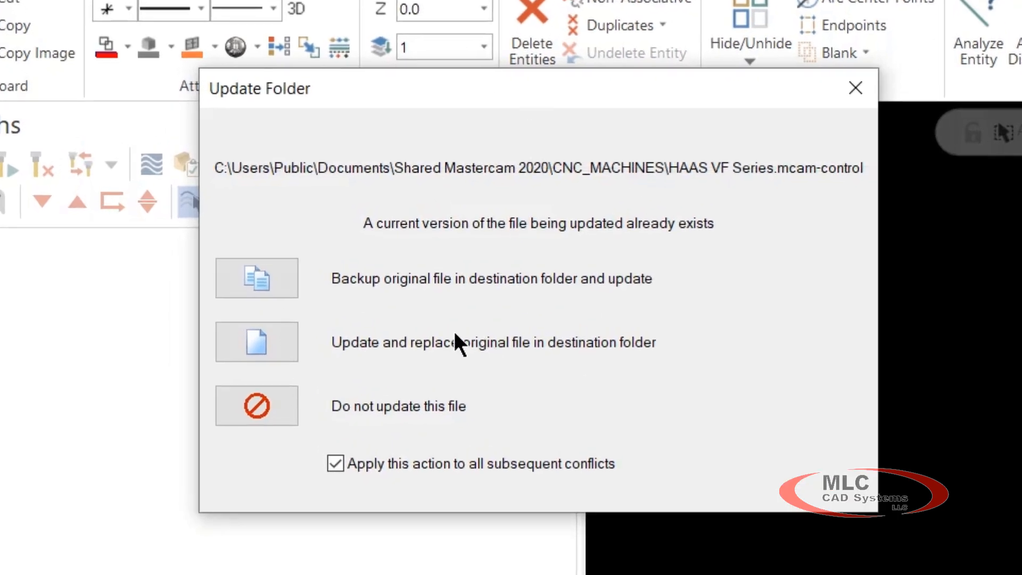
mouse_move(360, 242)
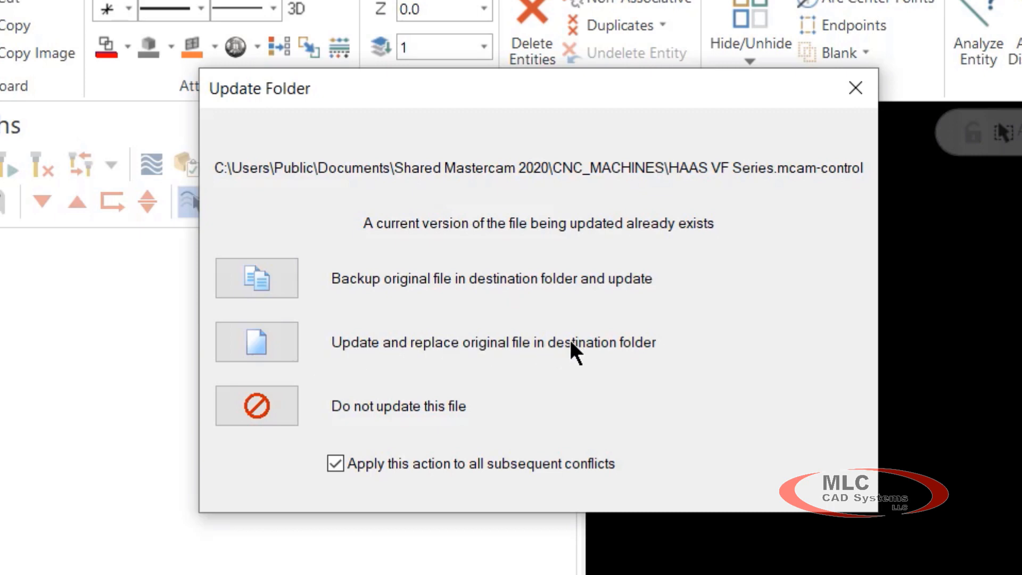
mouse_move(448, 418)
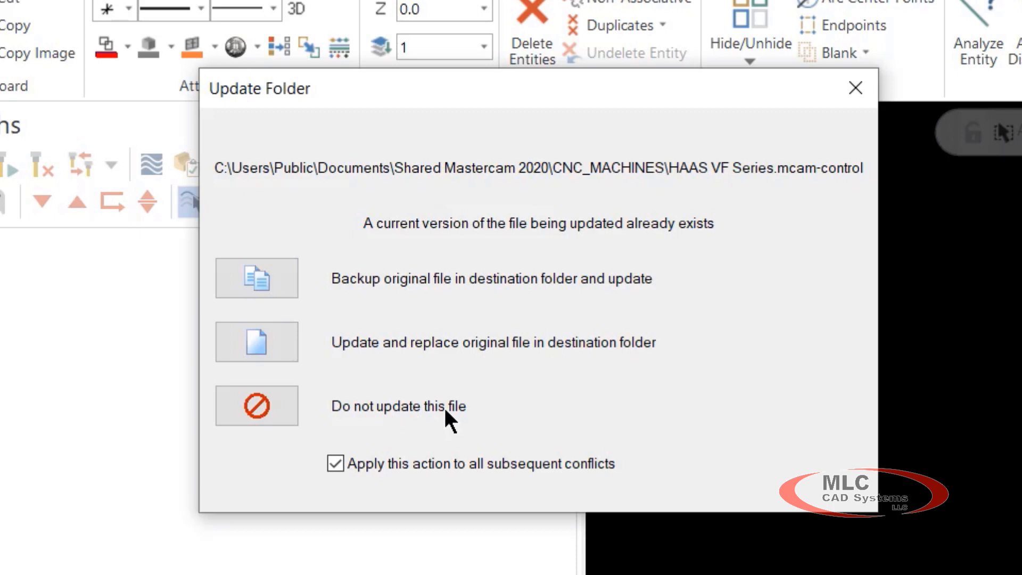
mouse_move(392, 375)
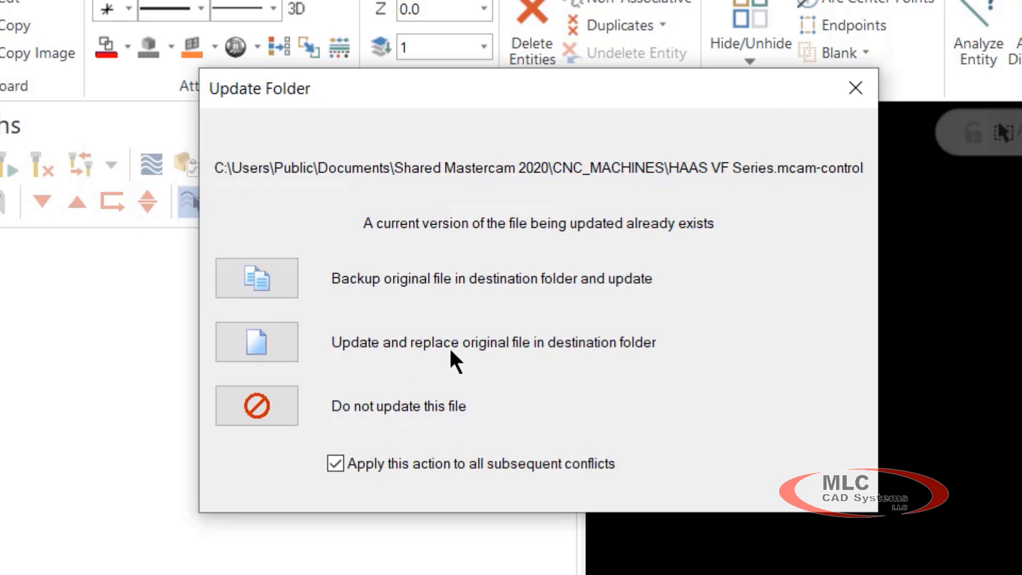
mouse_move(460, 355)
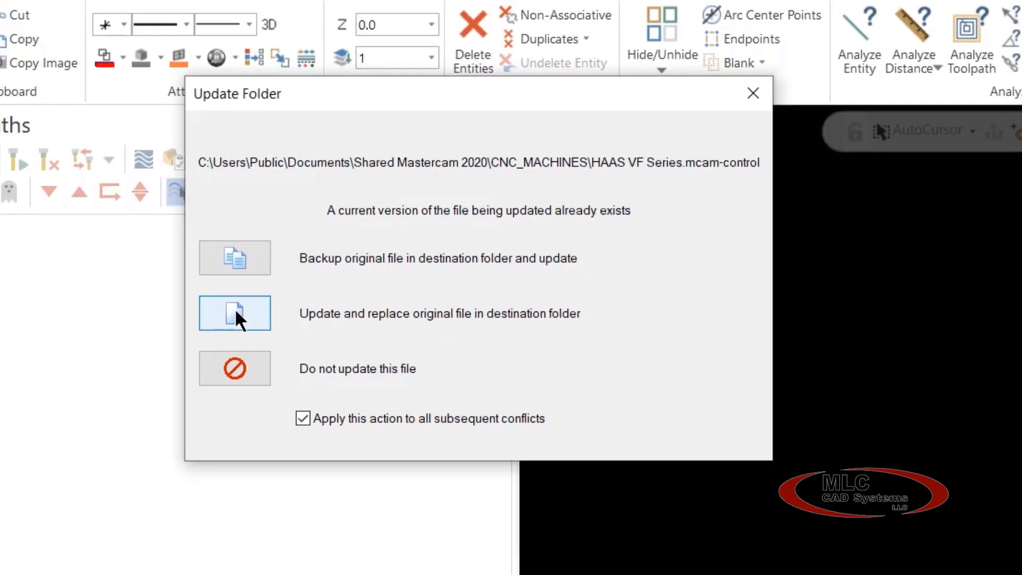
Step: Update and replace original files for this and all subsequent conflicts
left_click(234, 313)
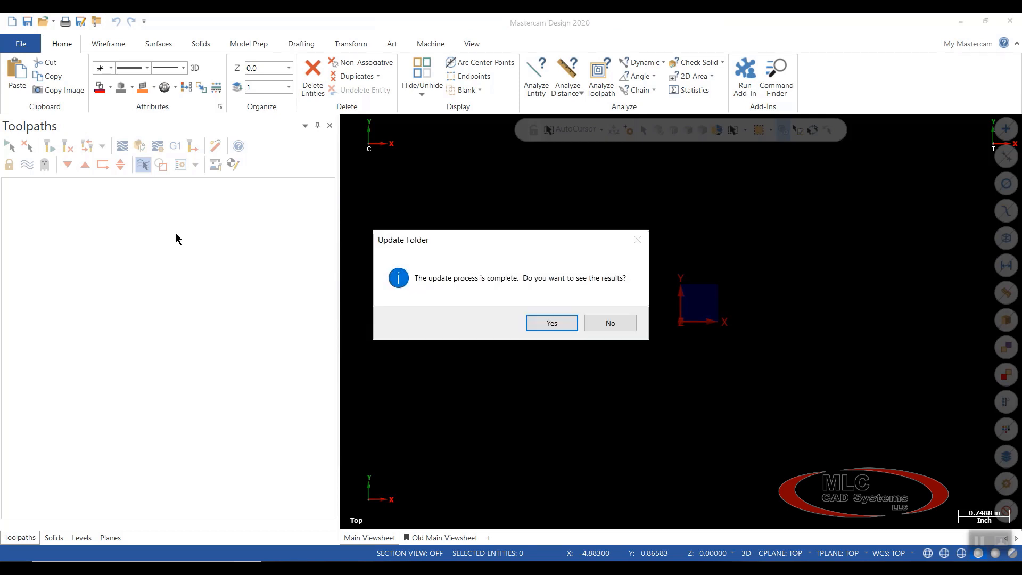
mouse_move(492, 297)
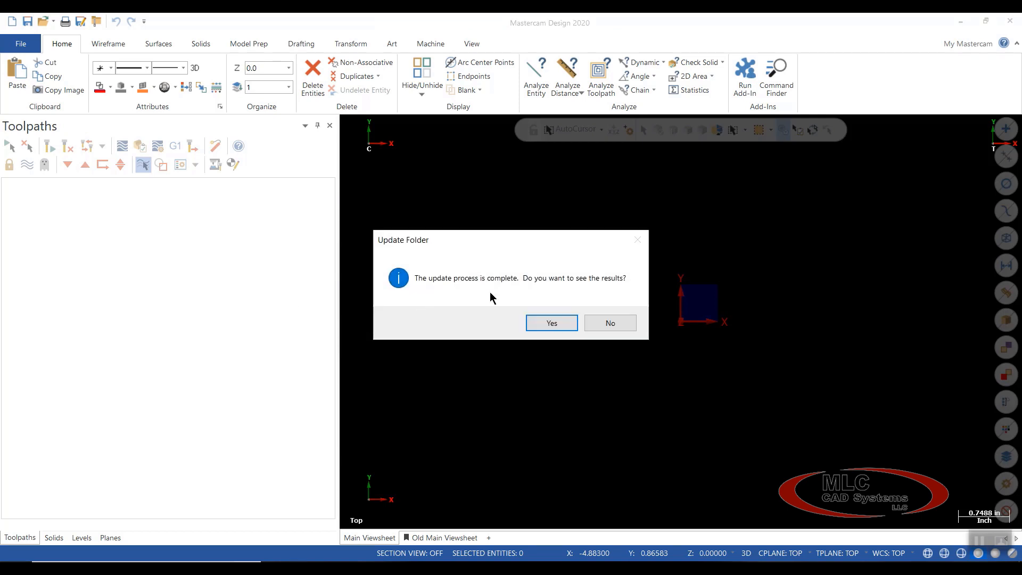
mouse_move(611, 289)
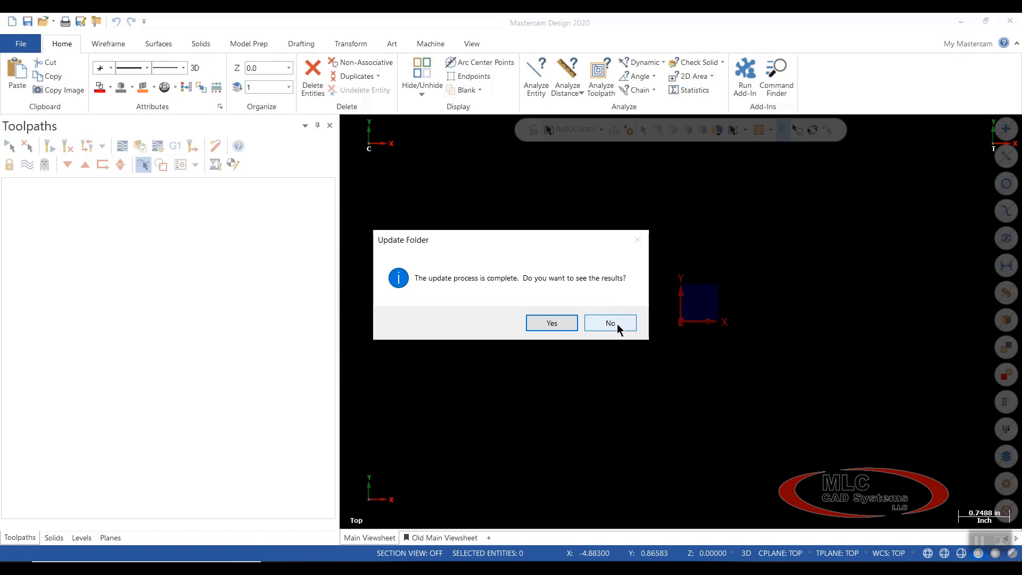
Step: Decline viewing the update results and switch to the Machine ribbon tab
left_click(609, 323)
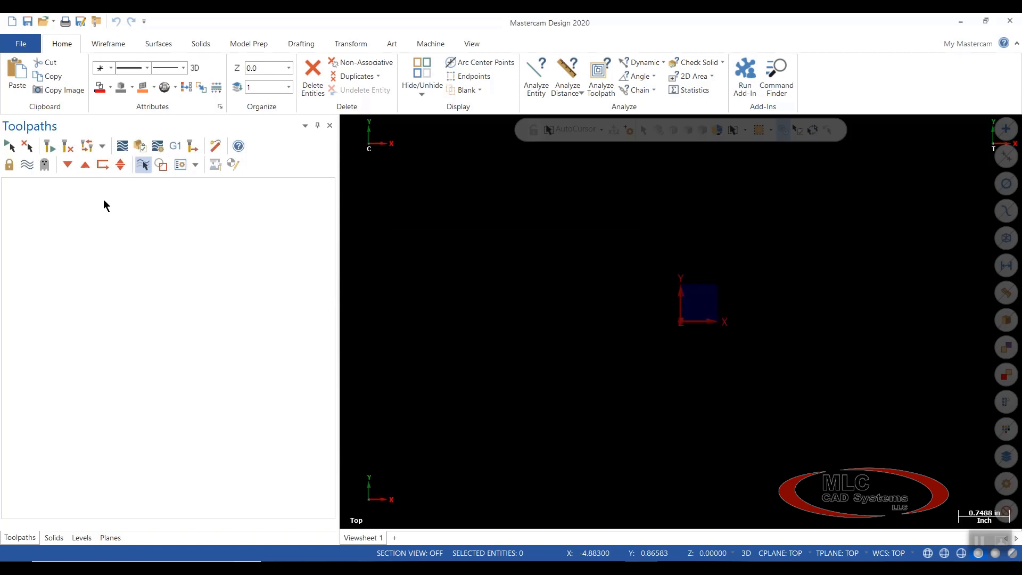
left_click(429, 43)
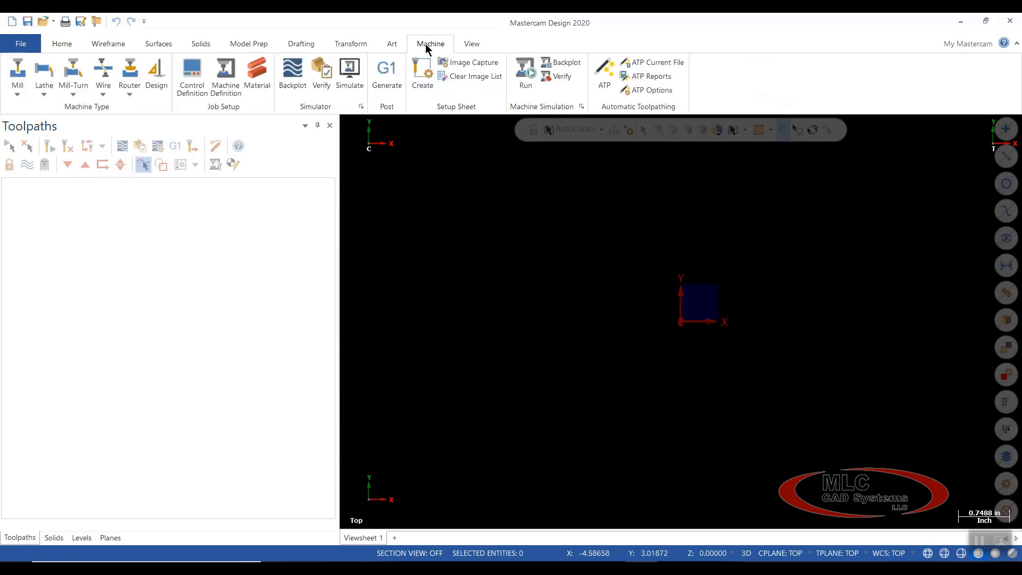
Step: Add GENERIC HAAS 3X MILL MM.MCAM-MMD to the Mill menu via Manage List
left_click(17, 97)
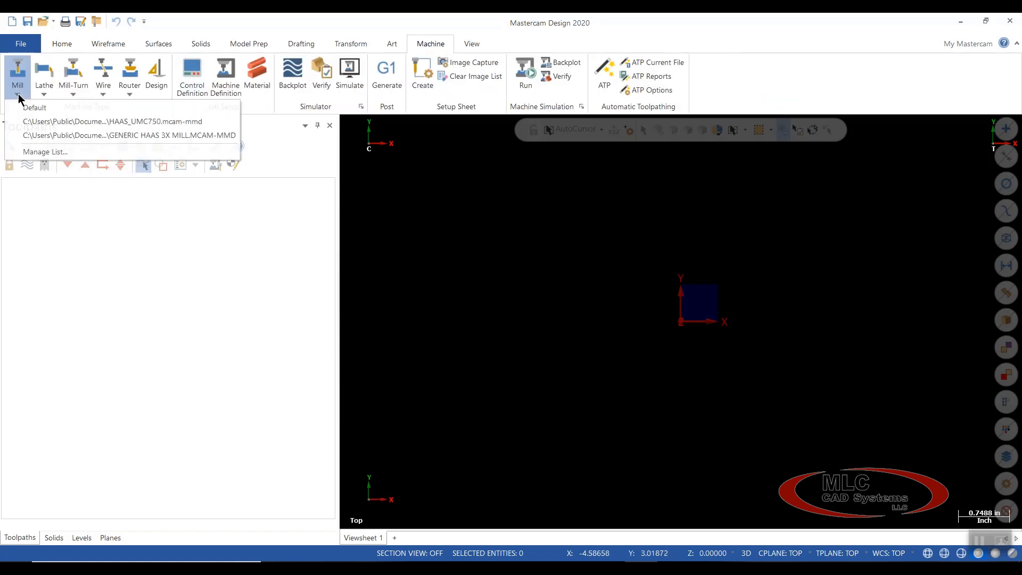
mouse_move(45, 152)
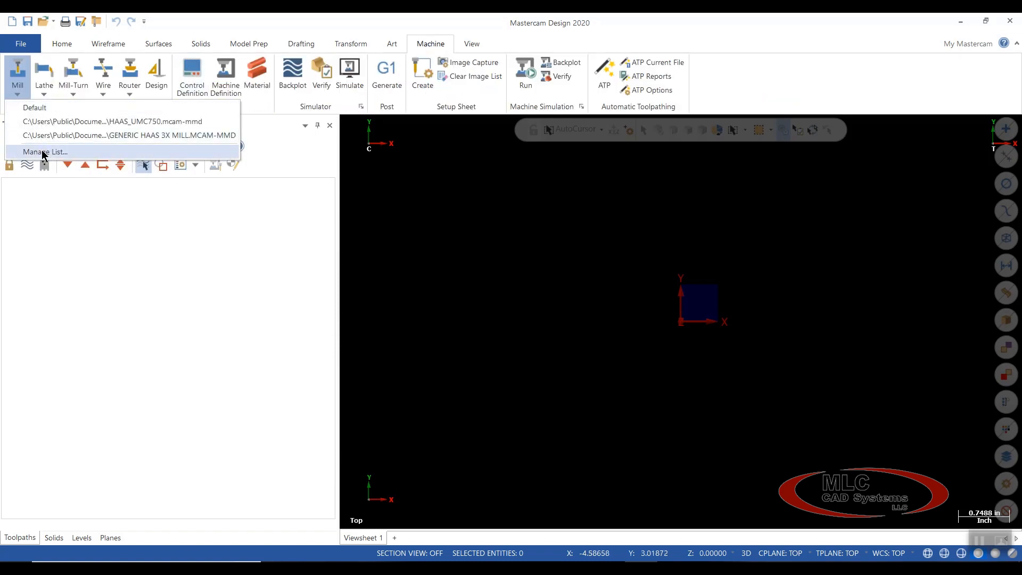
left_click(43, 151)
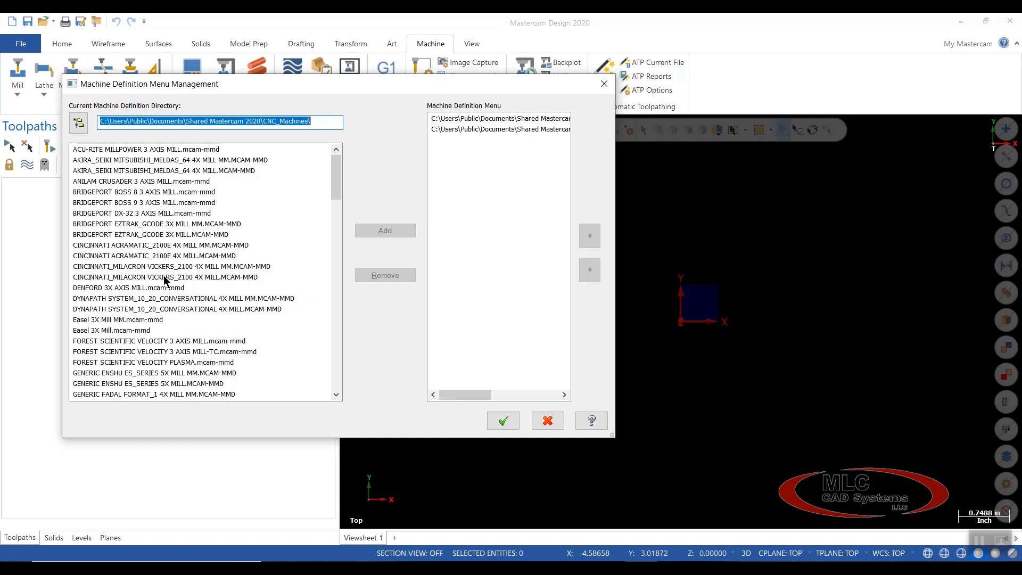
scroll("down", 3)
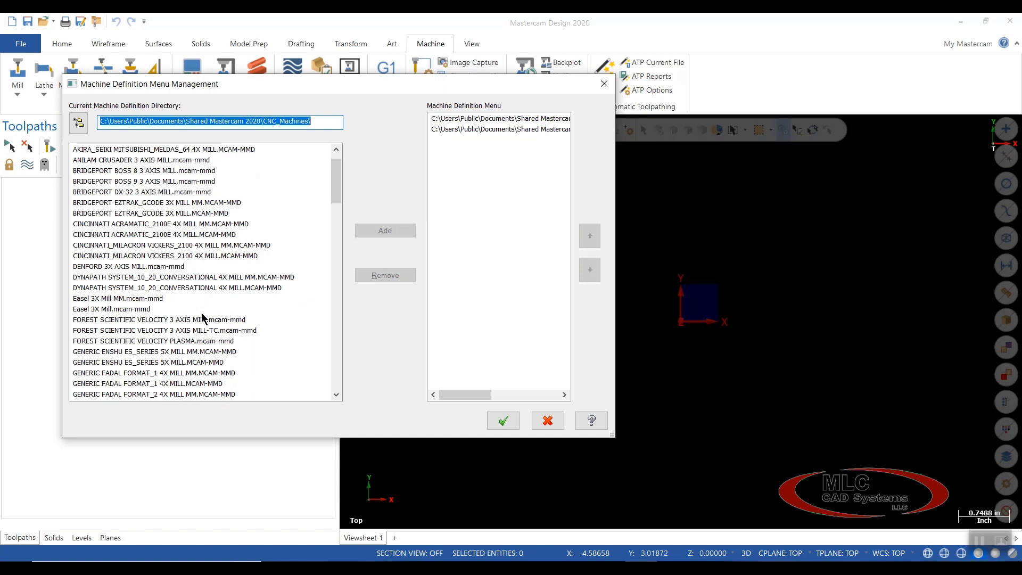
scroll("down", 3)
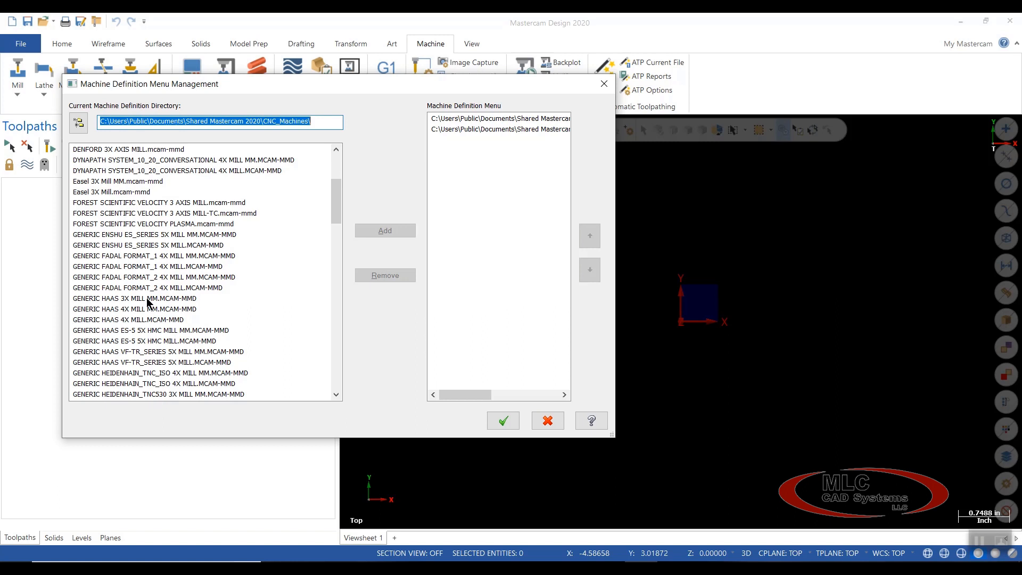
left_click(135, 298)
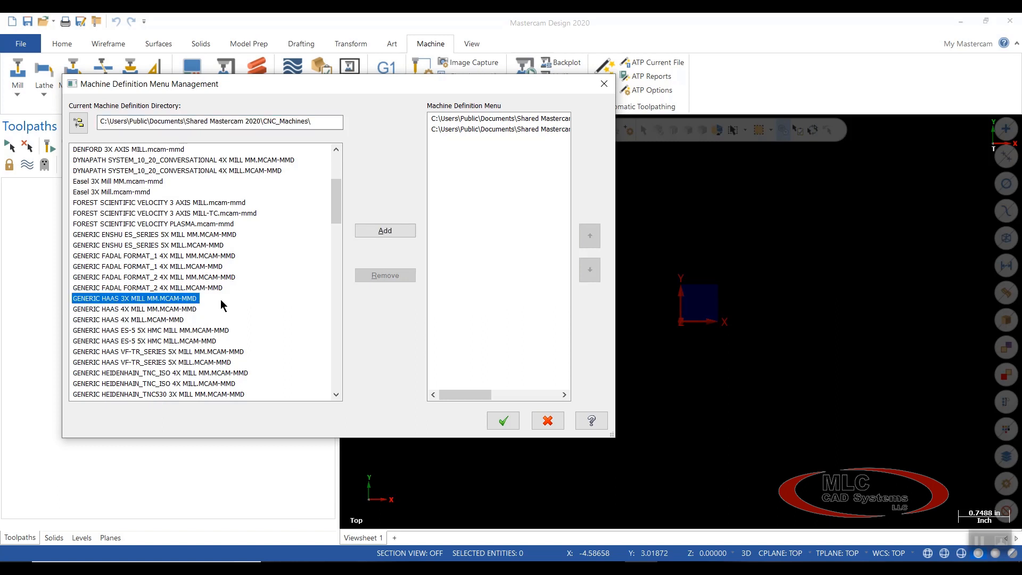
left_click(384, 230)
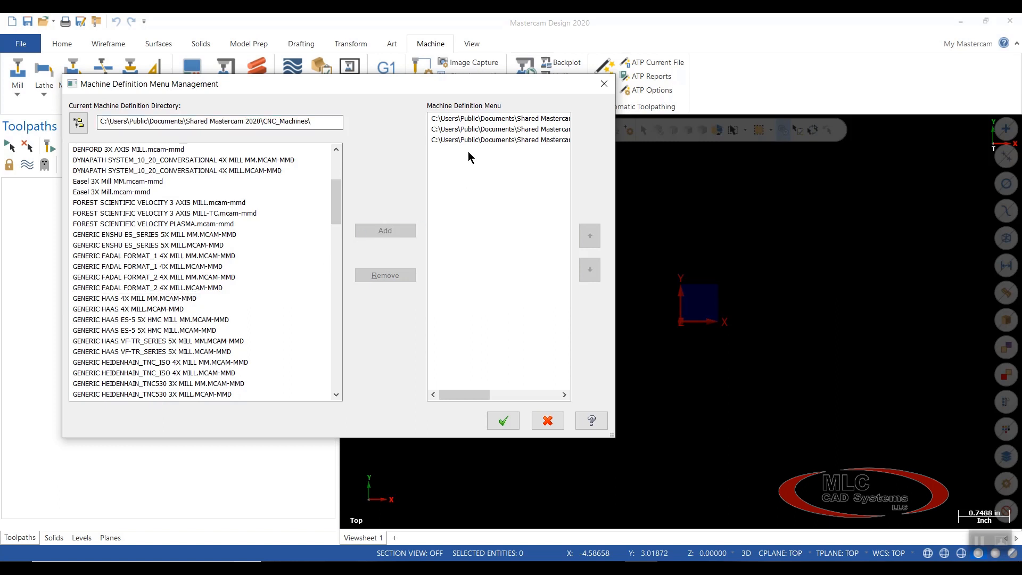
mouse_move(482, 147)
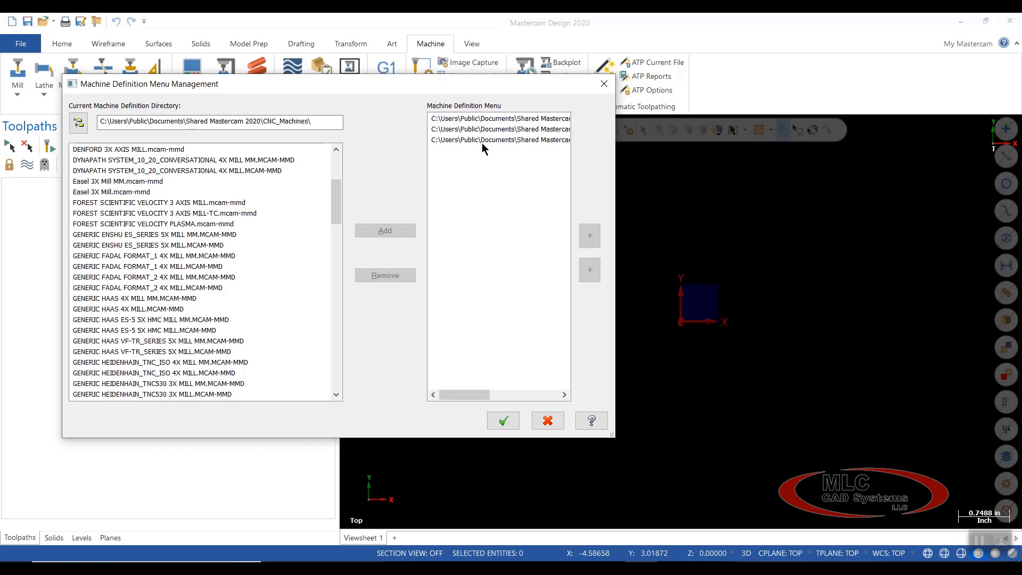
left_click(502, 420)
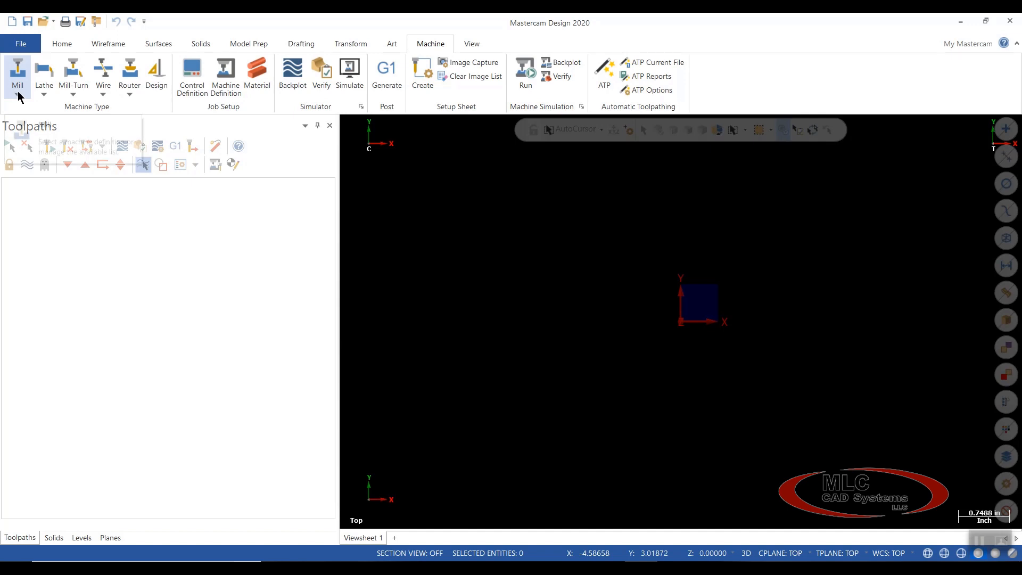
Step: Reopen the Mill dropdown to verify both GENERIC HAAS 3X MILL definitions appear
left_click(17, 95)
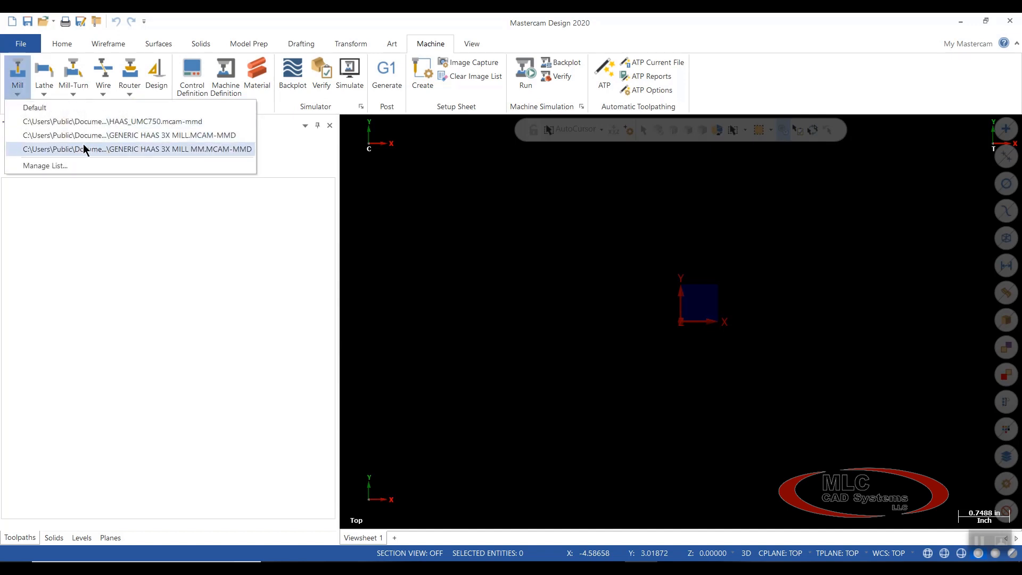
mouse_move(151, 155)
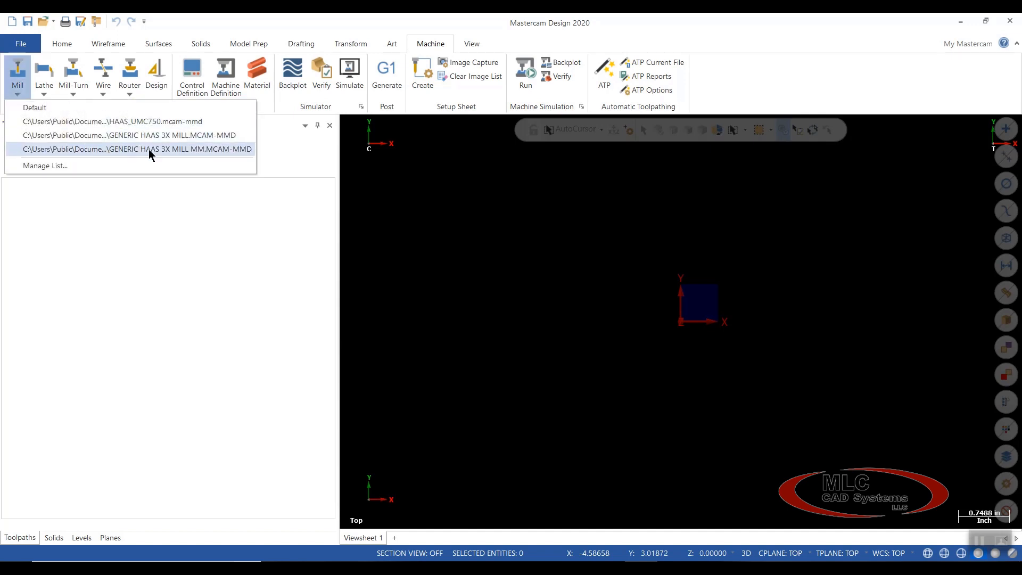
mouse_move(198, 155)
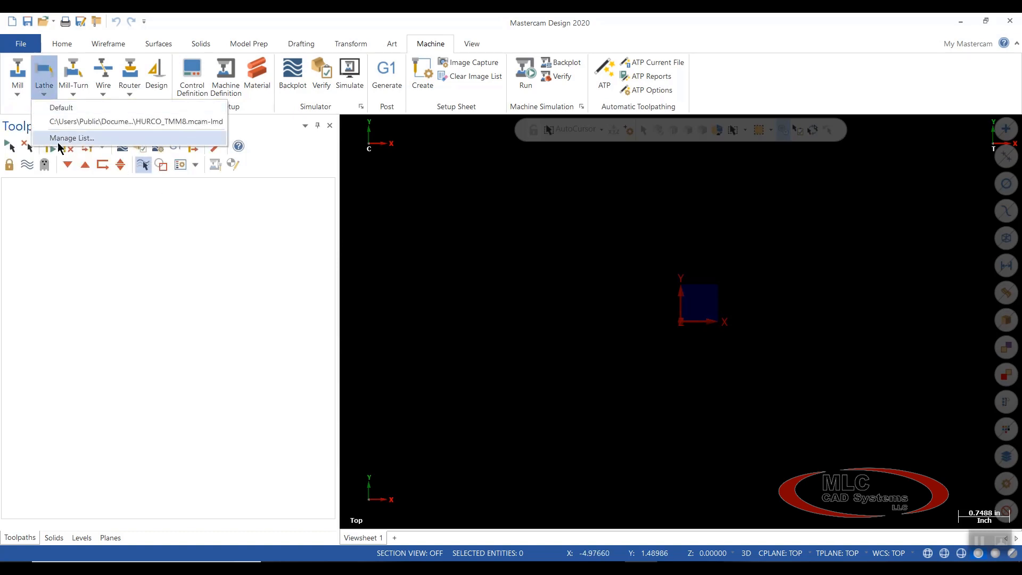
Step: In Lathe Manage List, add GENERIC HAAS TL 2X LATHE MM, remove HURCO_TMM8, and verify the dropdown
left_click(72, 137)
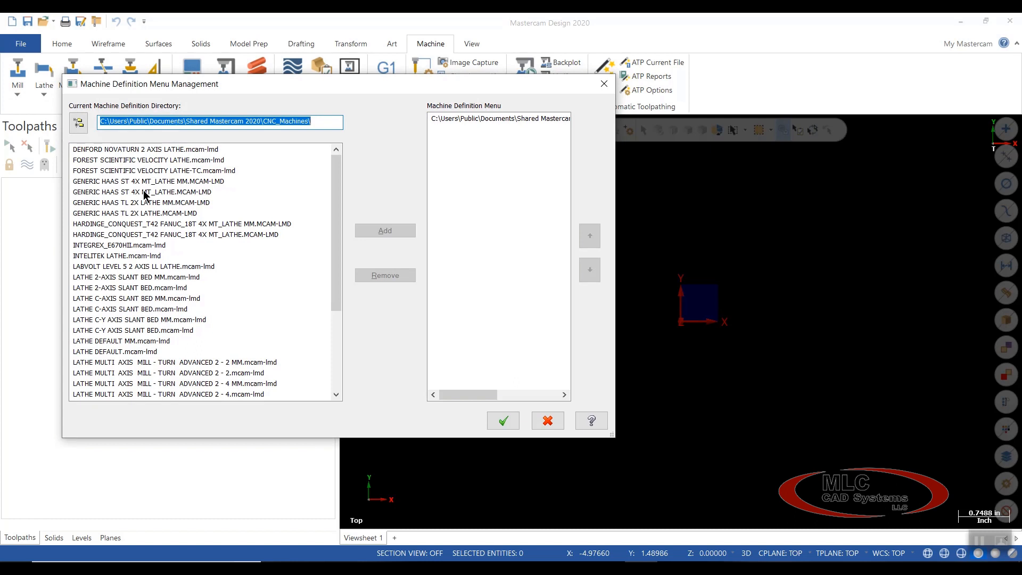
mouse_move(143, 204)
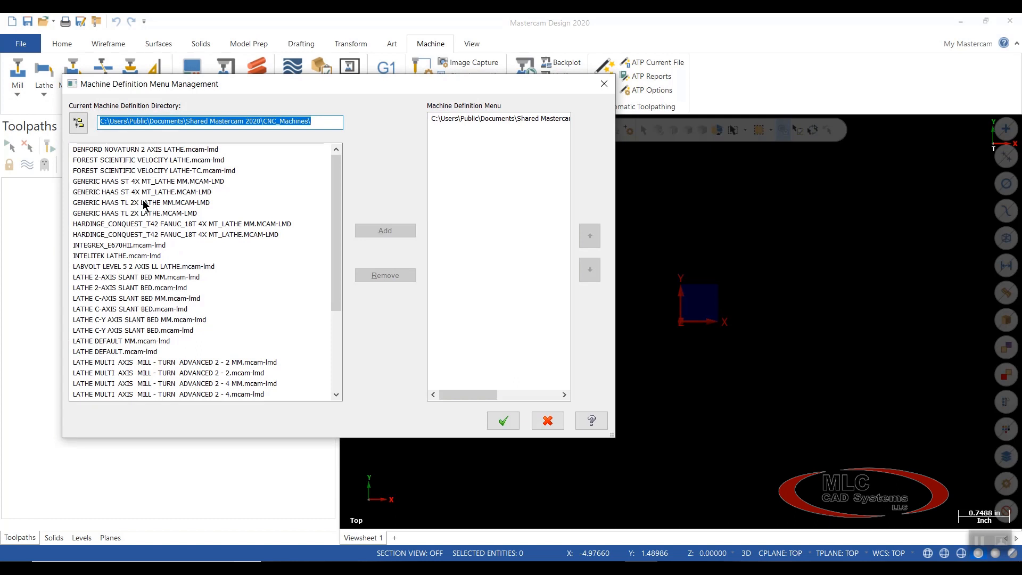
left_click(385, 230)
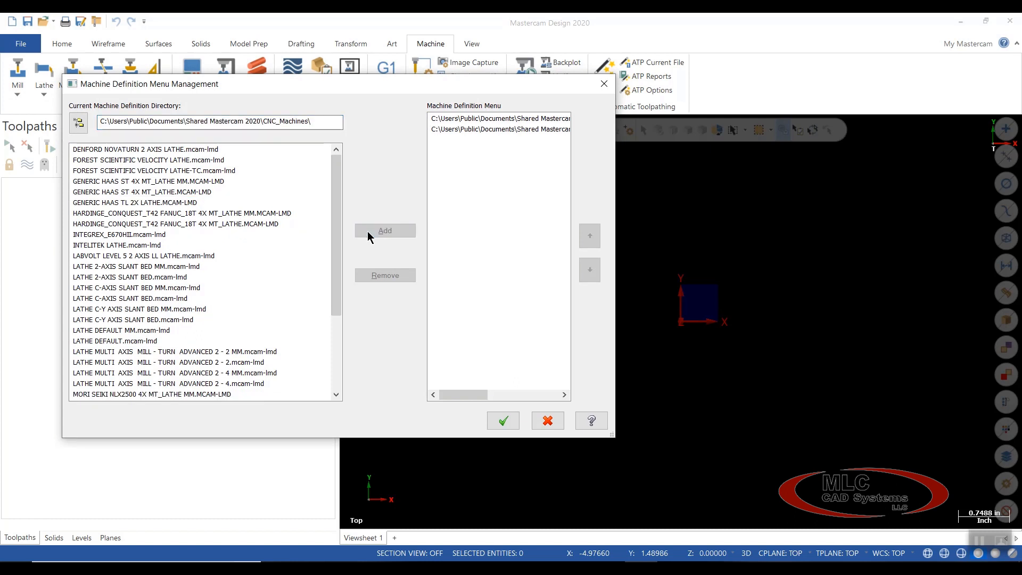
left_click(499, 119)
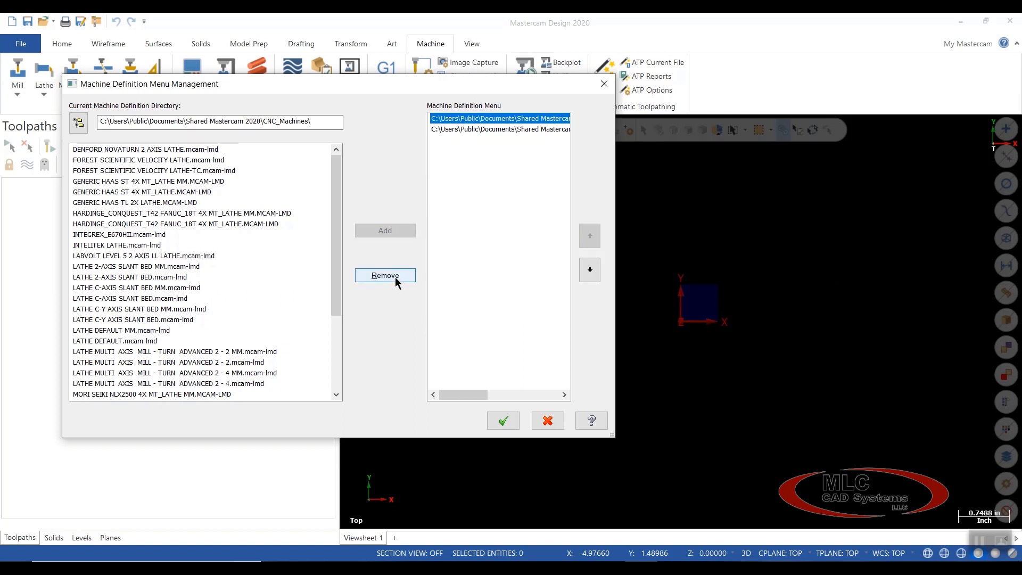
left_click(384, 275)
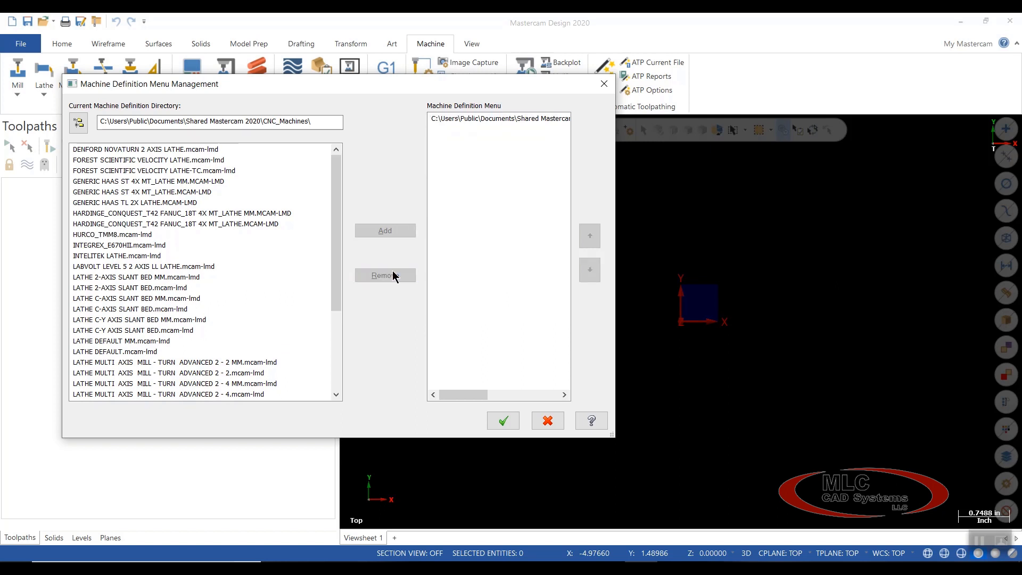
left_click(547, 421)
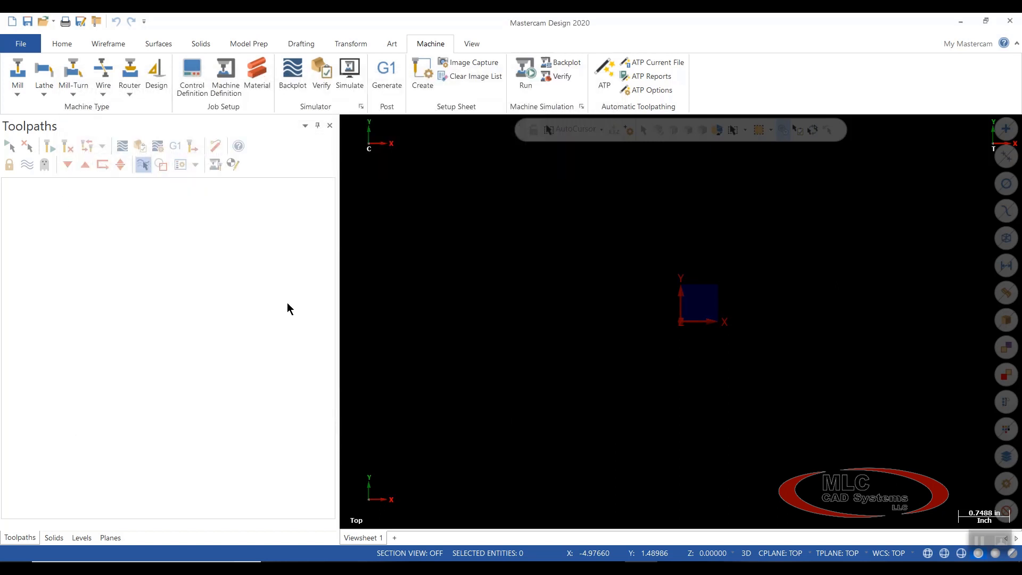
mouse_move(44, 72)
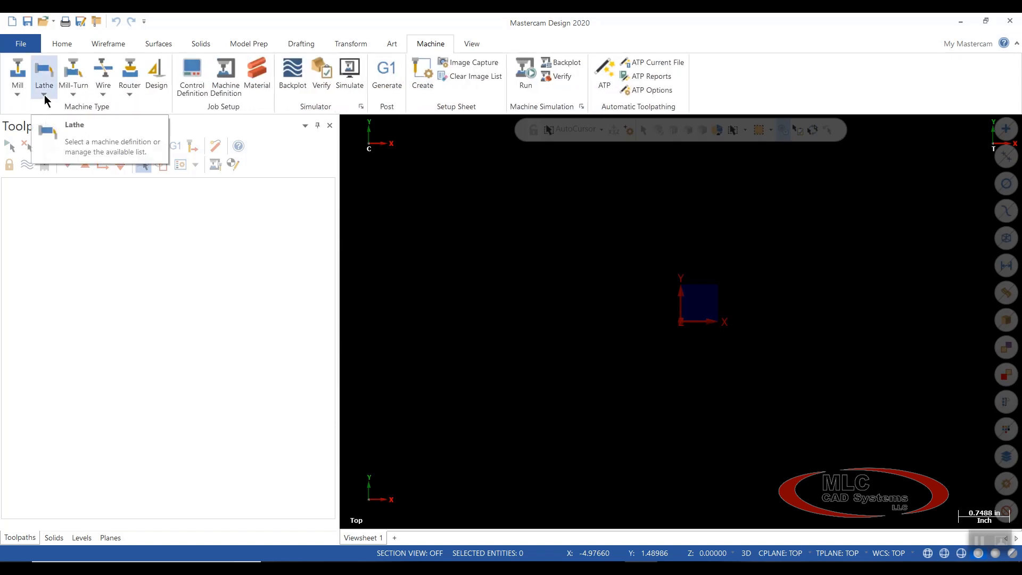
left_click(44, 78)
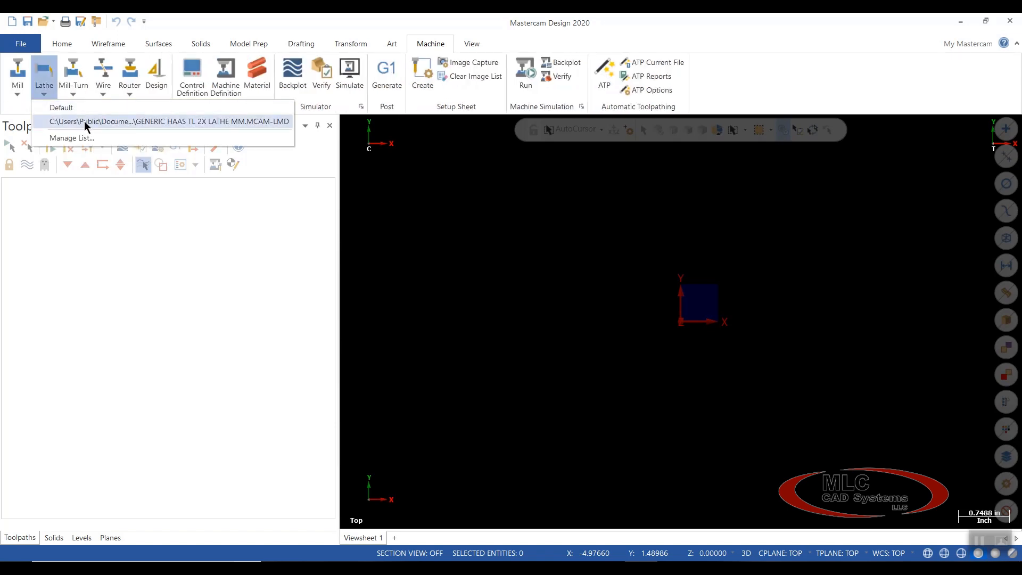